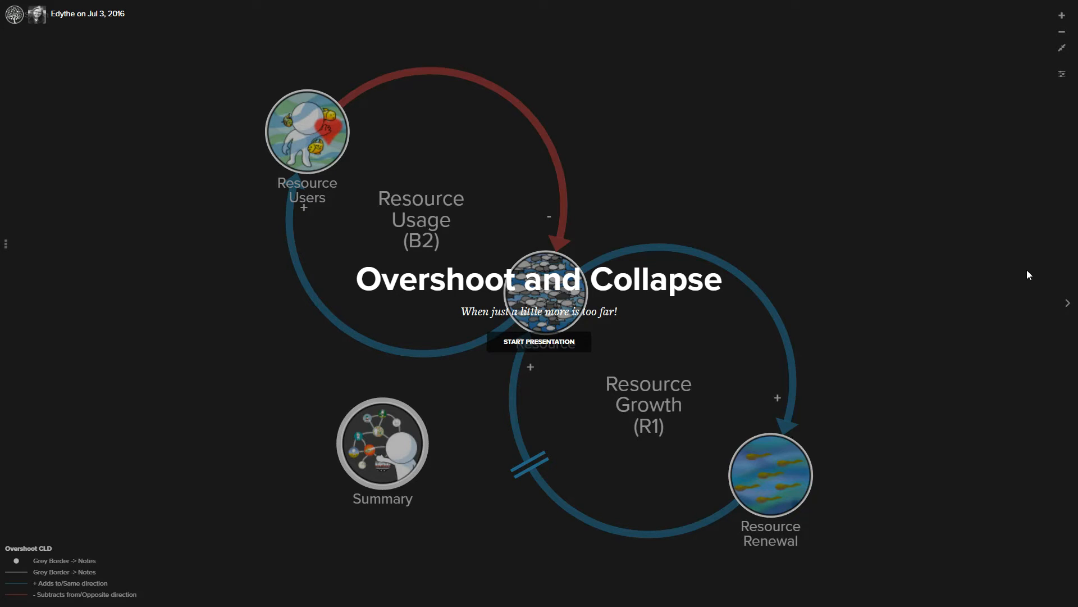
mouse_move(617, 344)
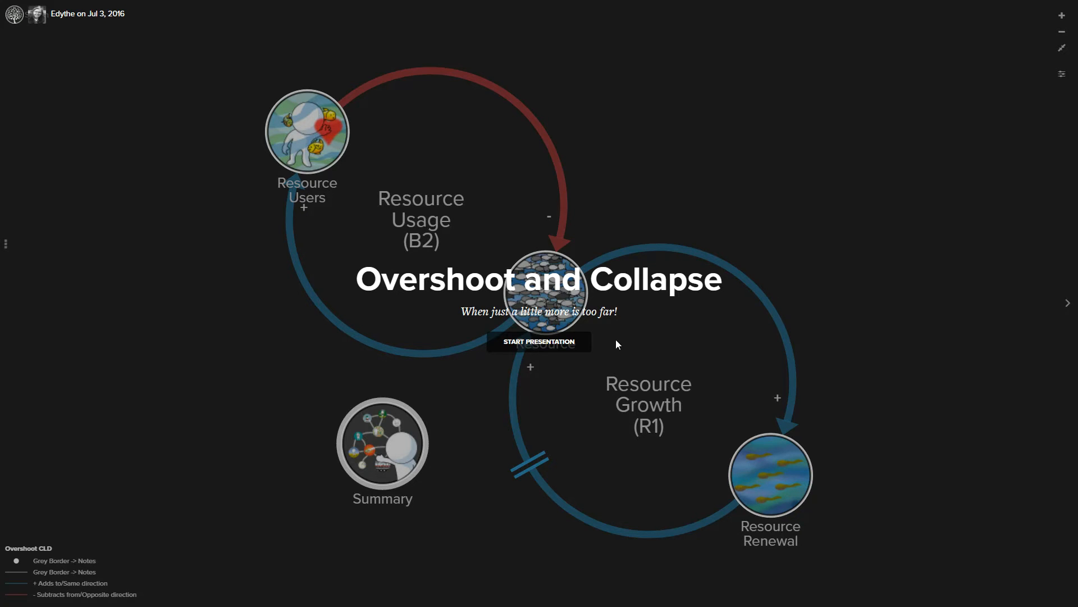
Start the Kumu 'Overshoot and Collapse' presentation from its title overlay
left_click(539, 341)
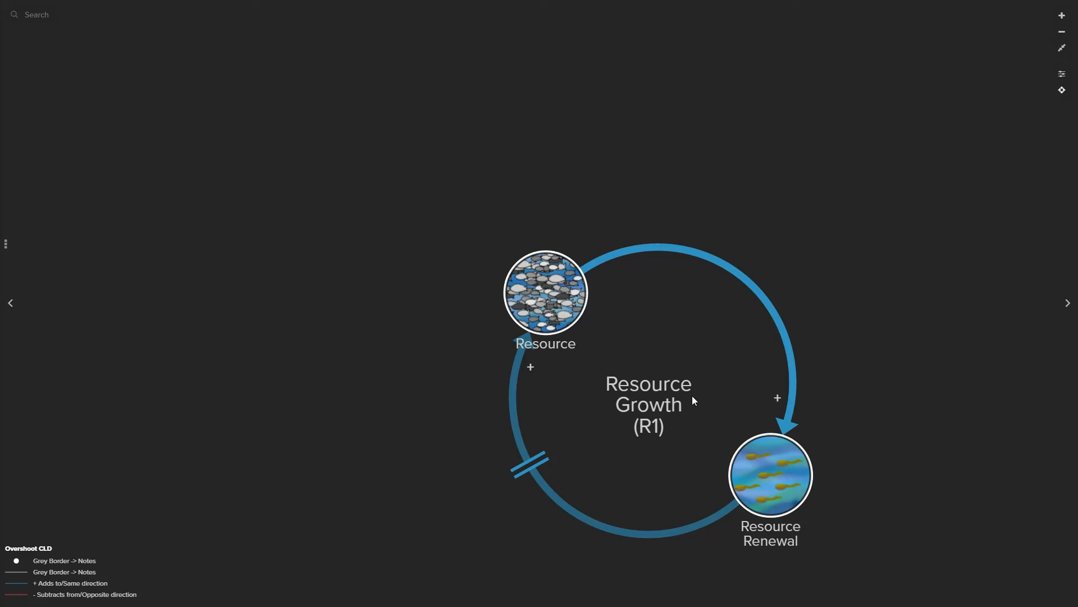
mouse_move(597, 355)
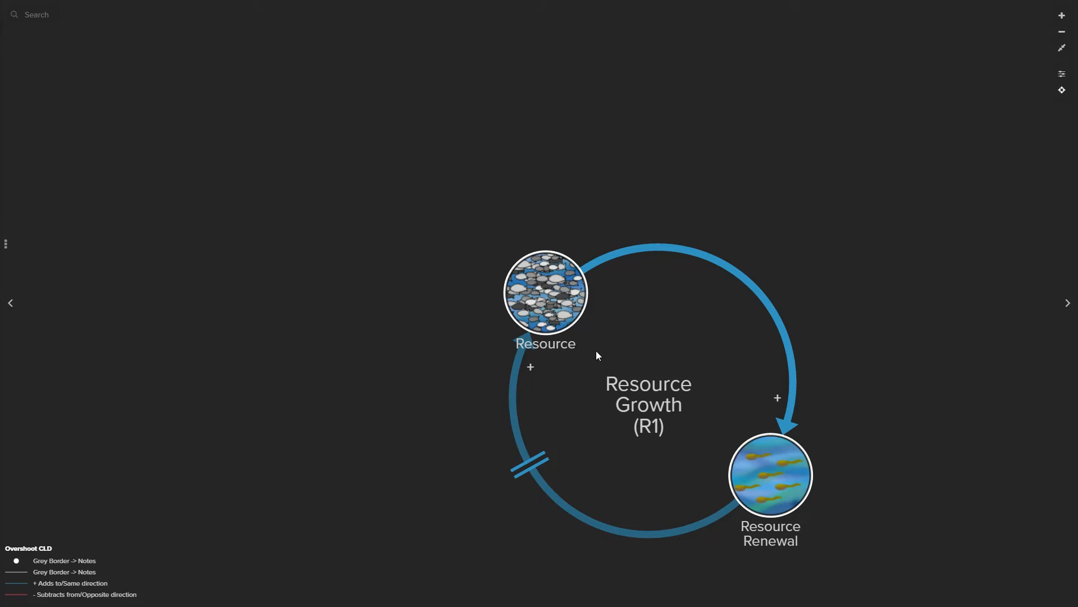
mouse_move(646, 365)
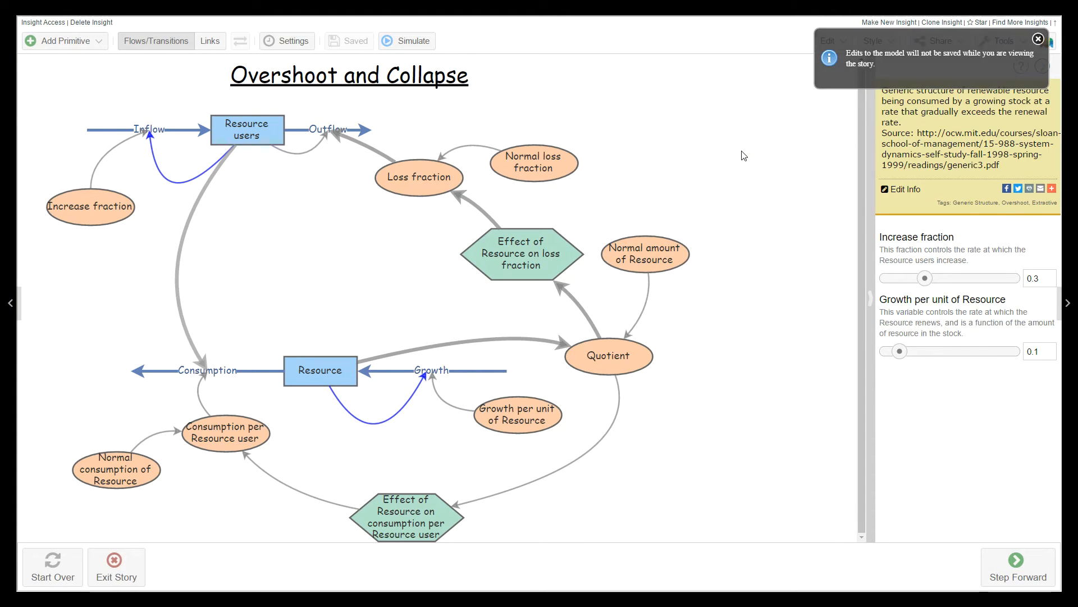
Close the blue story-mode notice about unsaved edits
left_click(1038, 38)
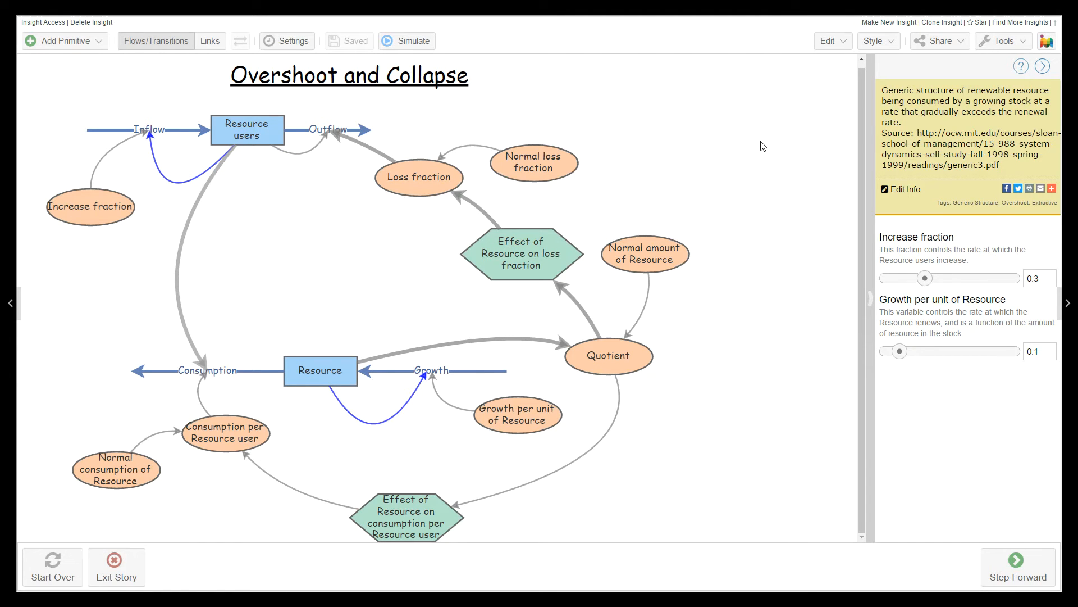
mouse_move(795, 317)
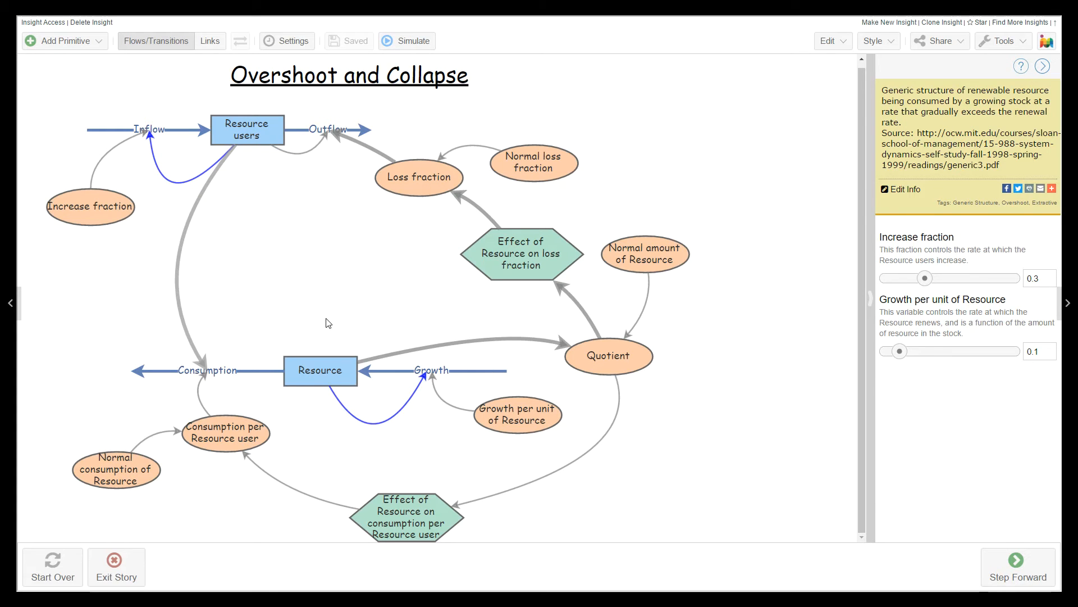
mouse_move(272, 393)
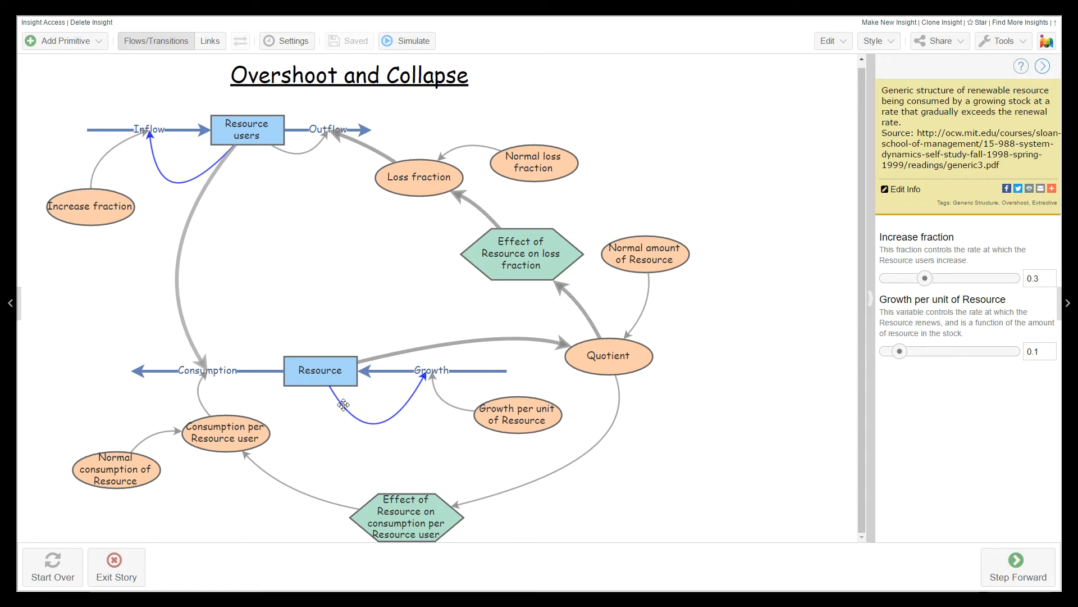
mouse_move(381, 393)
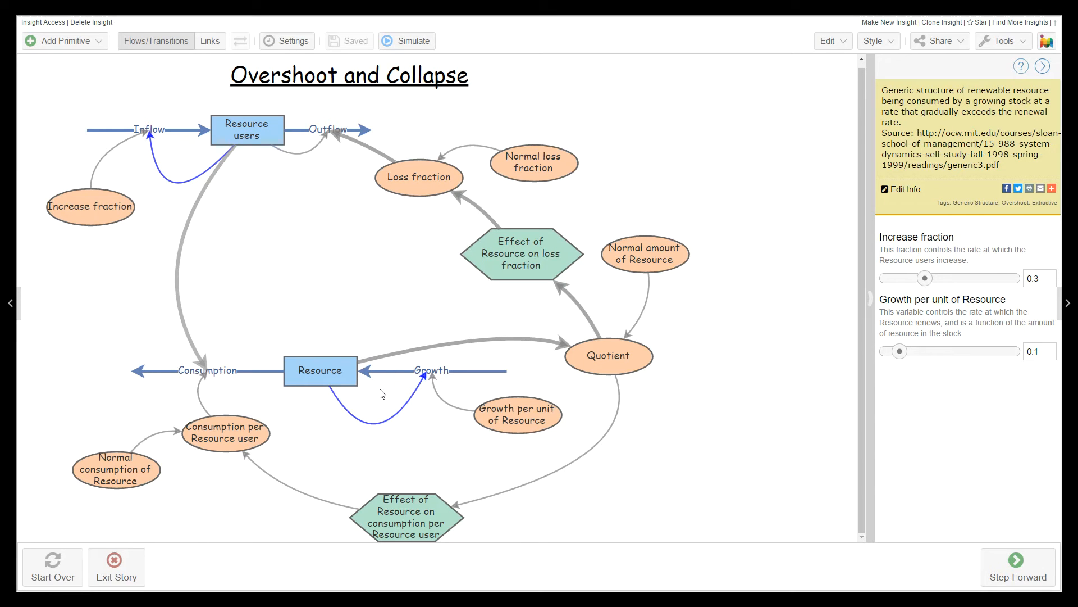
mouse_move(287, 393)
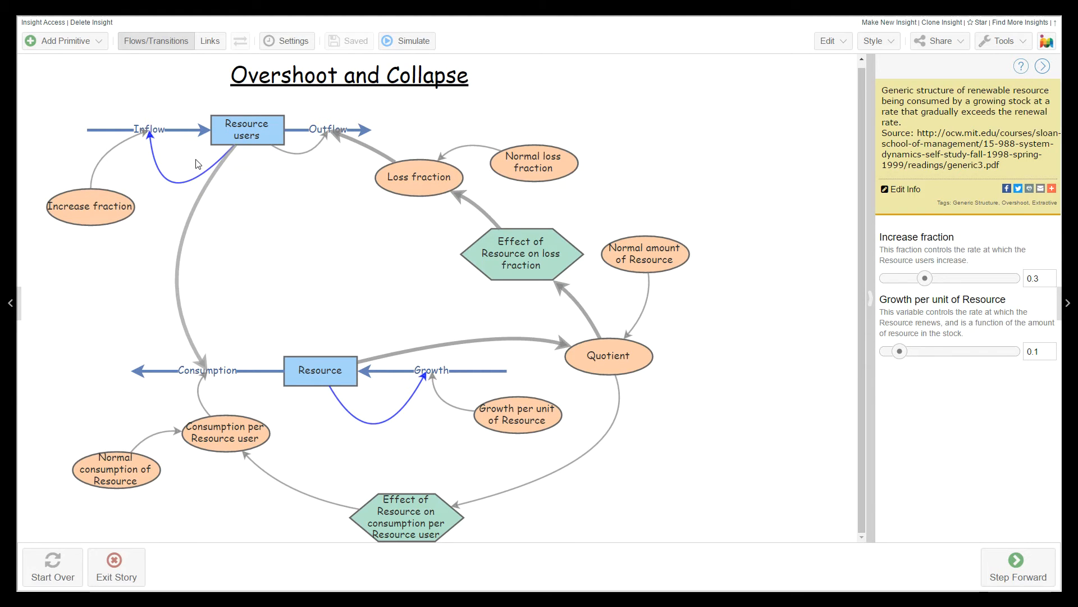
mouse_move(310, 166)
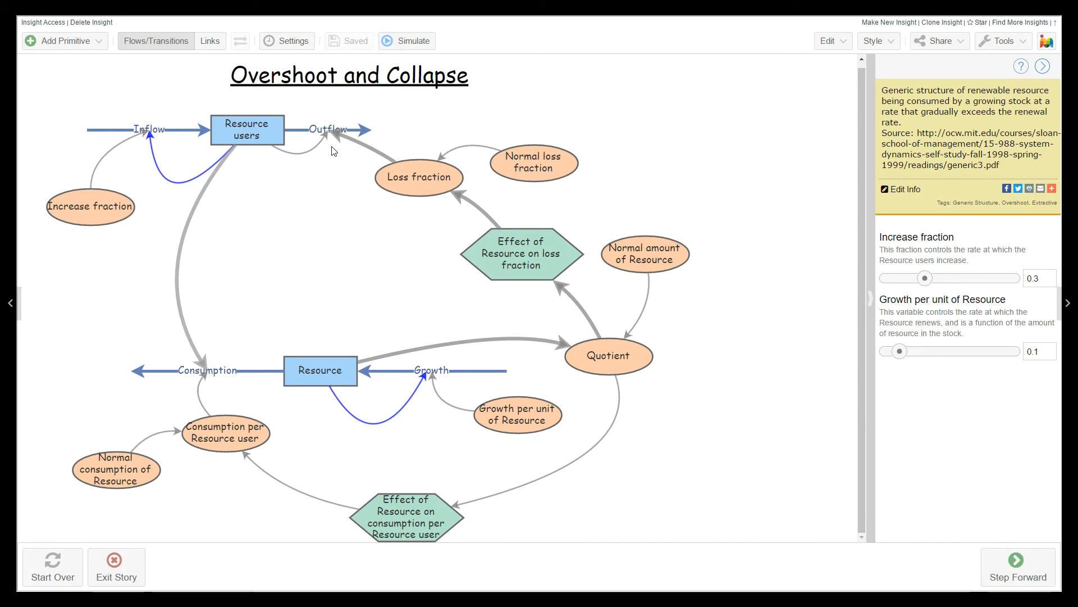
Step the story forward three times to run Simulation Results 1 at Increase fraction 0.1
left_click(1018, 567)
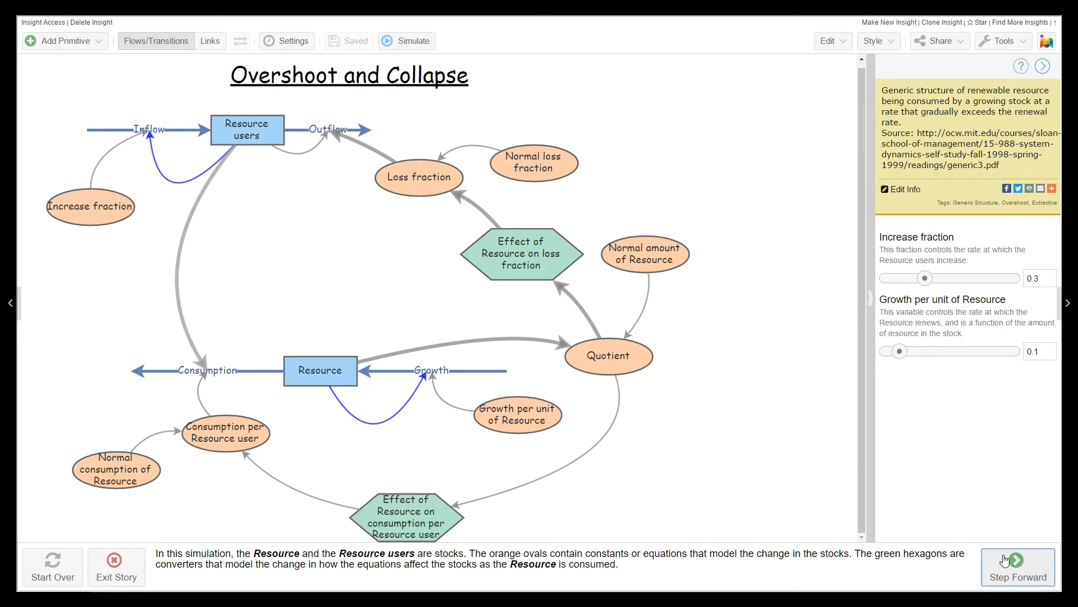
left_click(1018, 567)
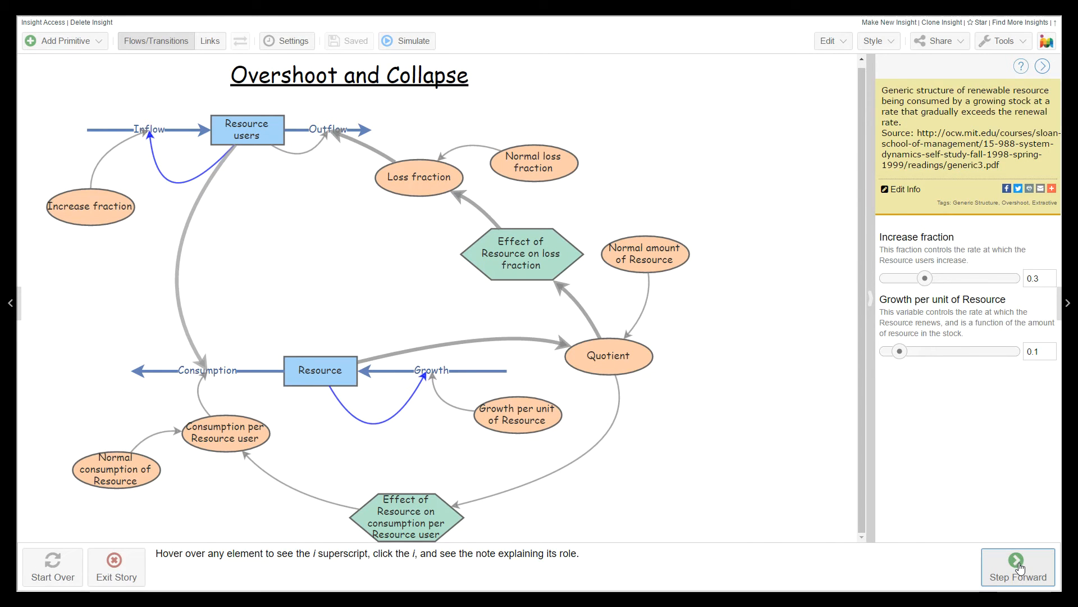
left_click(1017, 566)
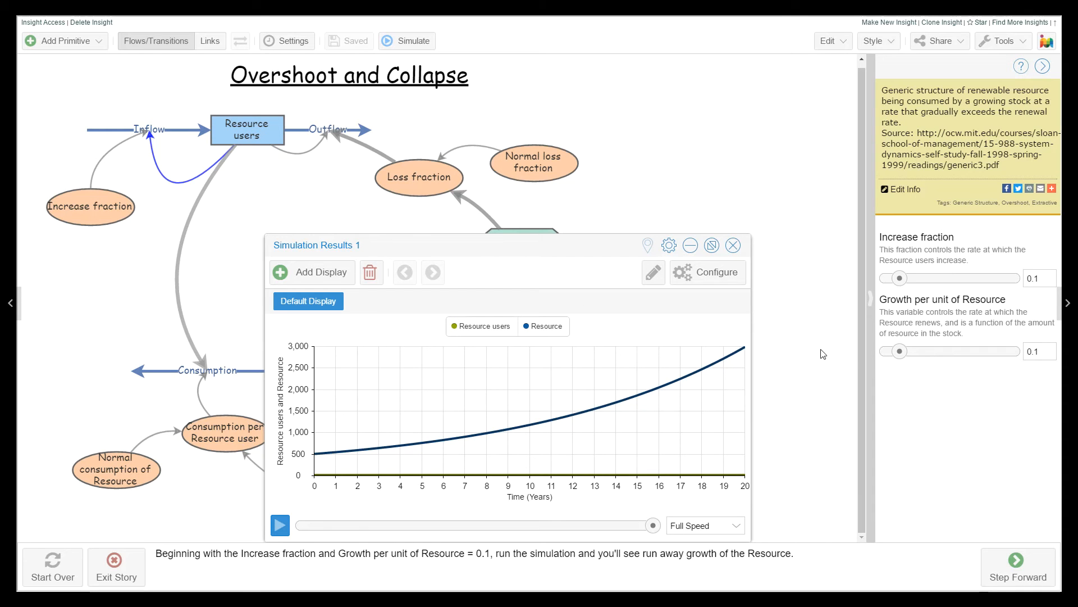
mouse_move(905, 362)
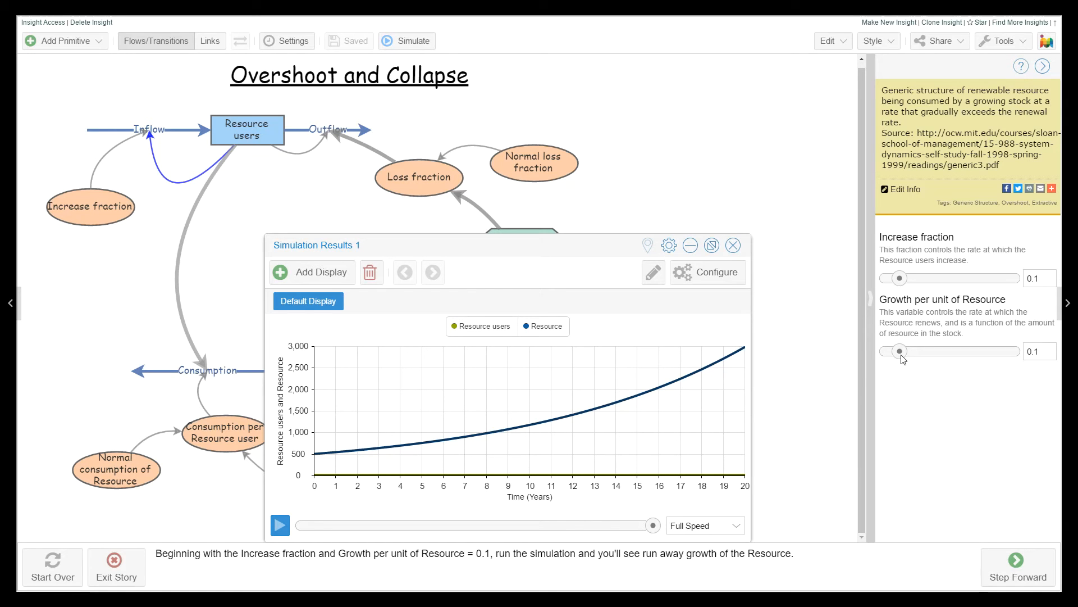
mouse_move(442, 455)
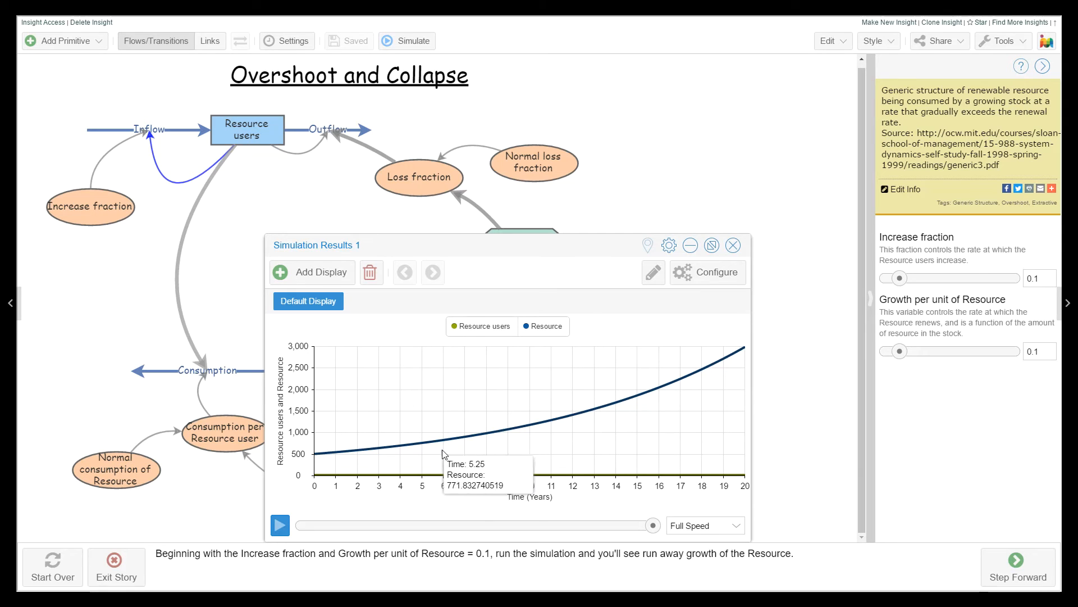
mouse_move(715, 365)
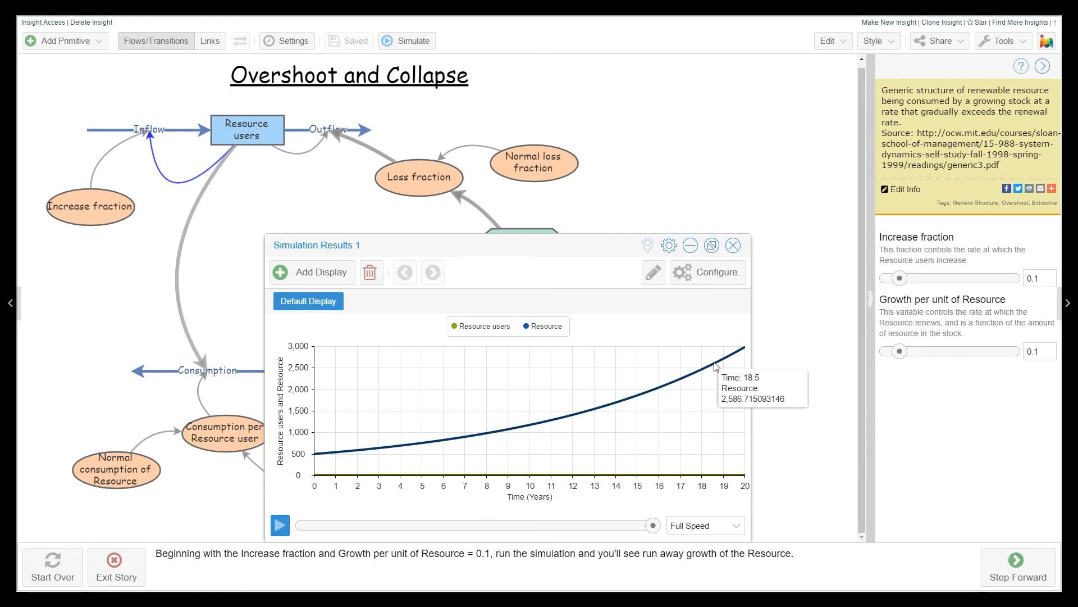
mouse_move(799, 375)
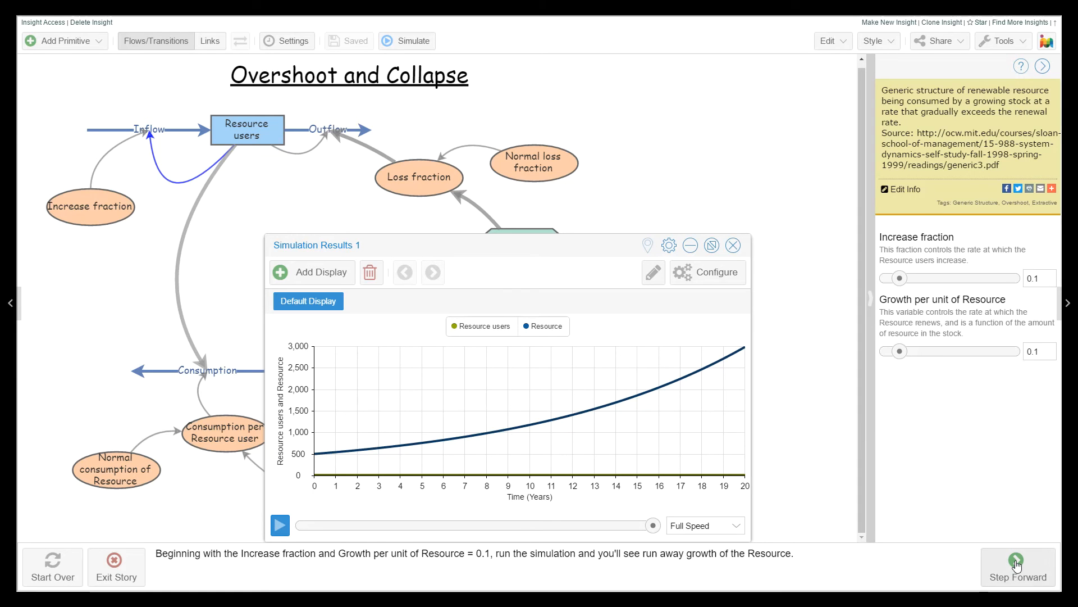
Step forward to run Simulation Results 2 with Increase fraction 0.2
left_click(1017, 567)
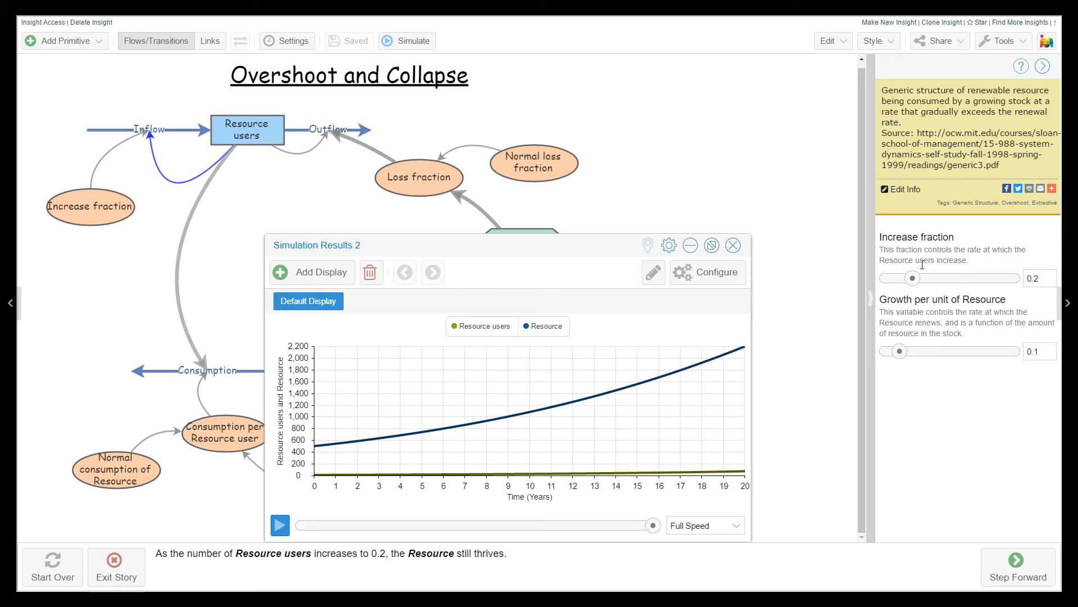
mouse_move(676, 477)
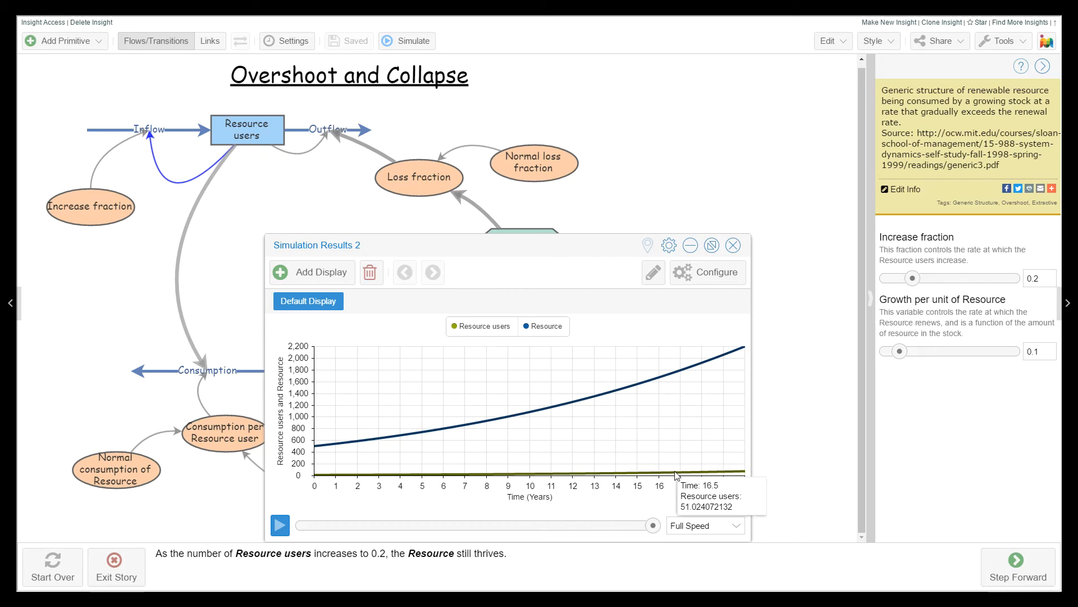
mouse_move(382, 442)
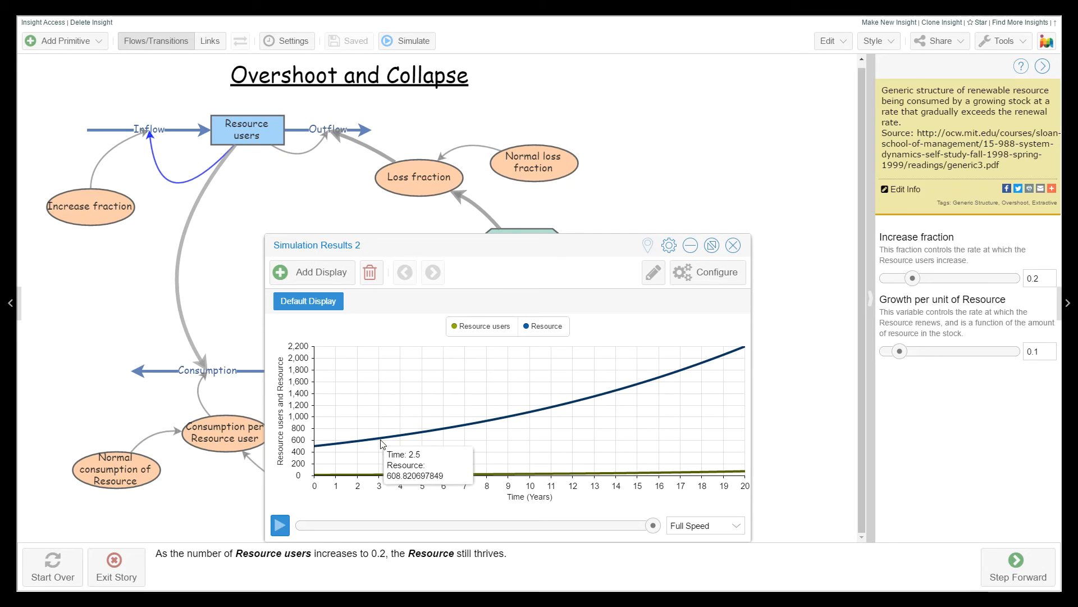
mouse_move(568, 410)
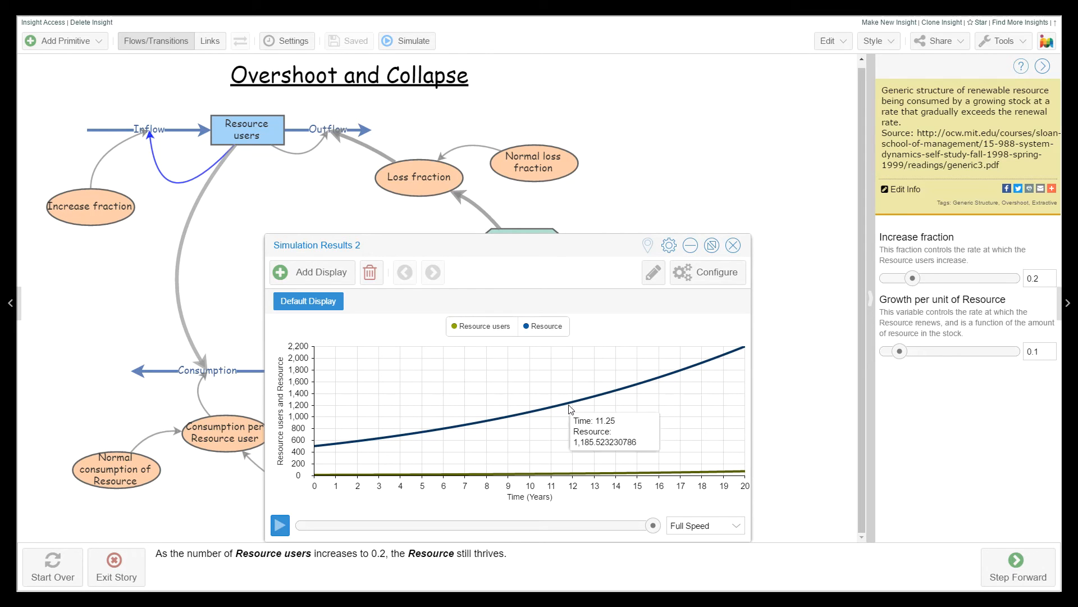
mouse_move(745, 350)
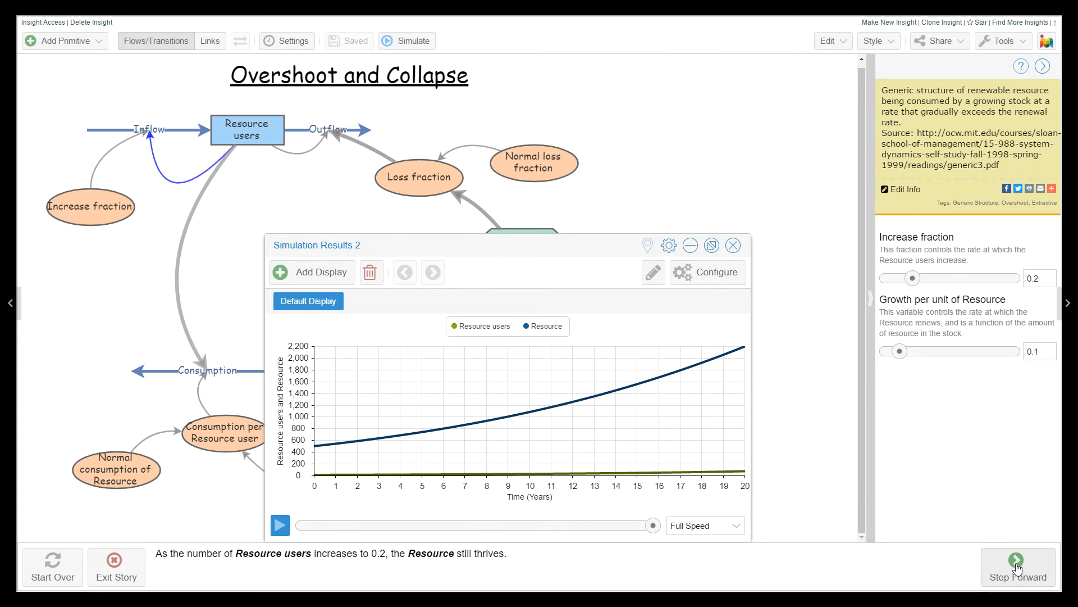
Step forward to run Simulation Results 3 with Increase fraction 0.3
left_click(1017, 566)
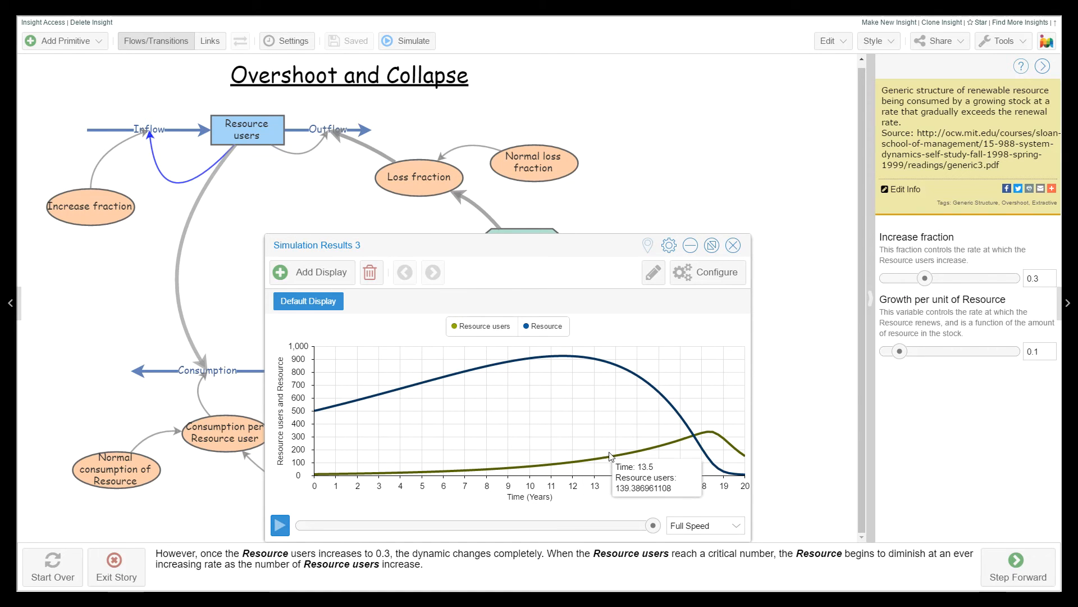
mouse_move(726, 436)
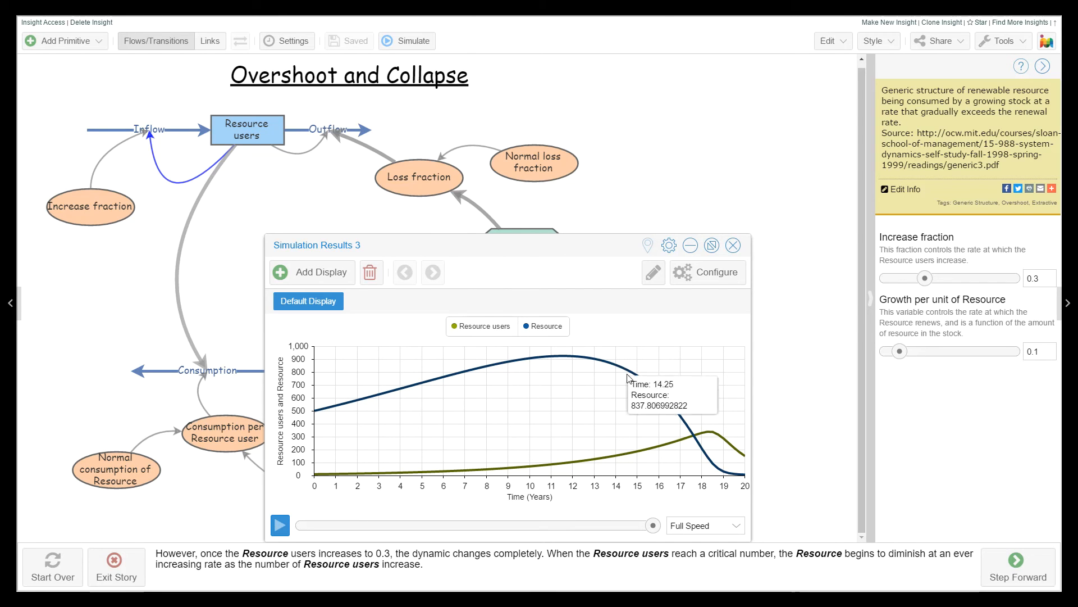
mouse_move(744, 475)
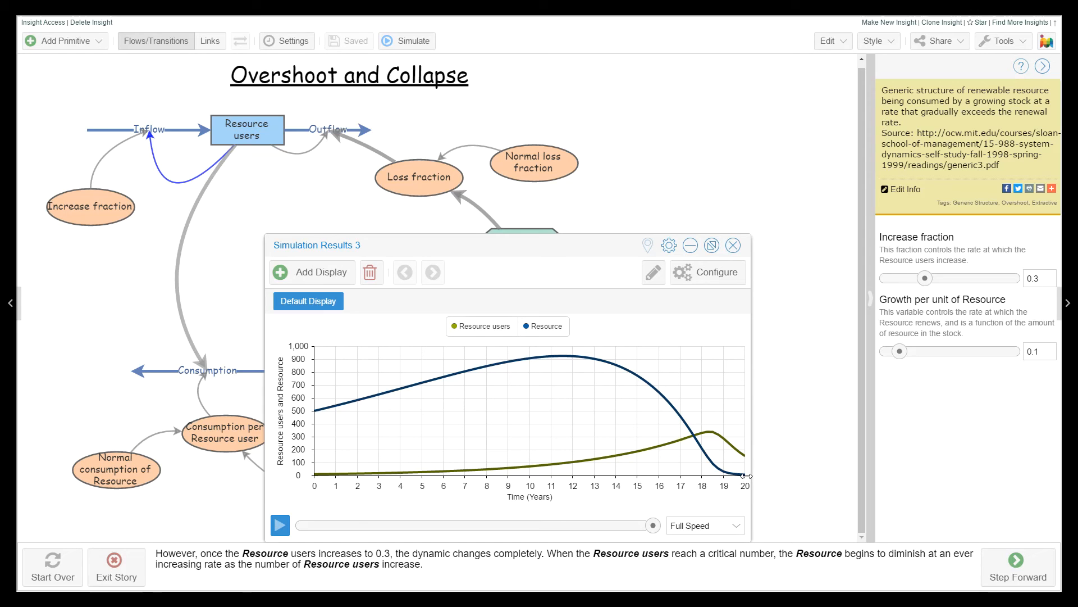
mouse_move(643, 453)
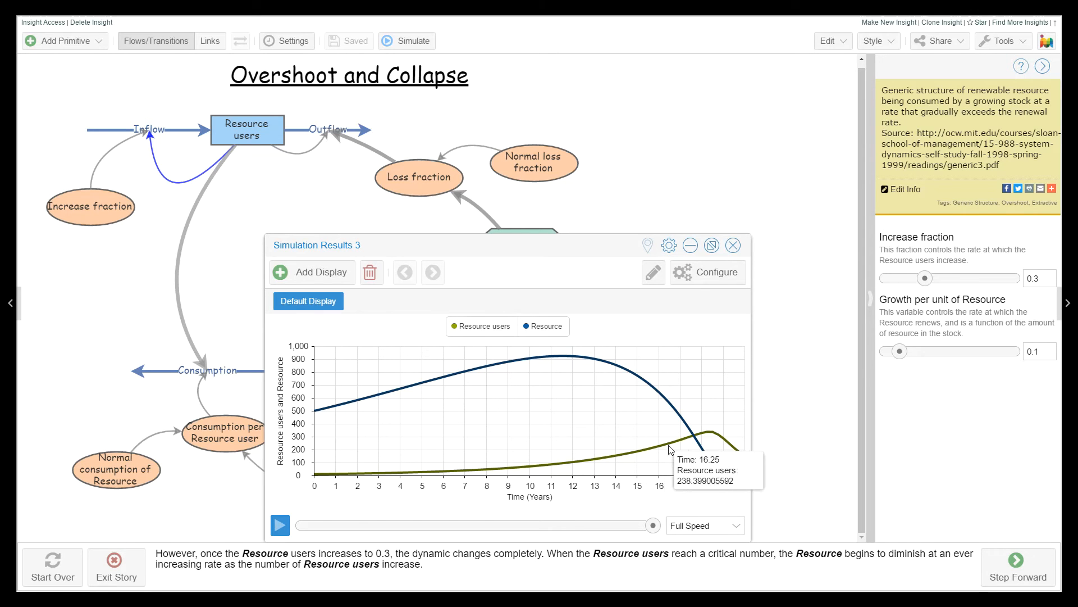
mouse_move(683, 445)
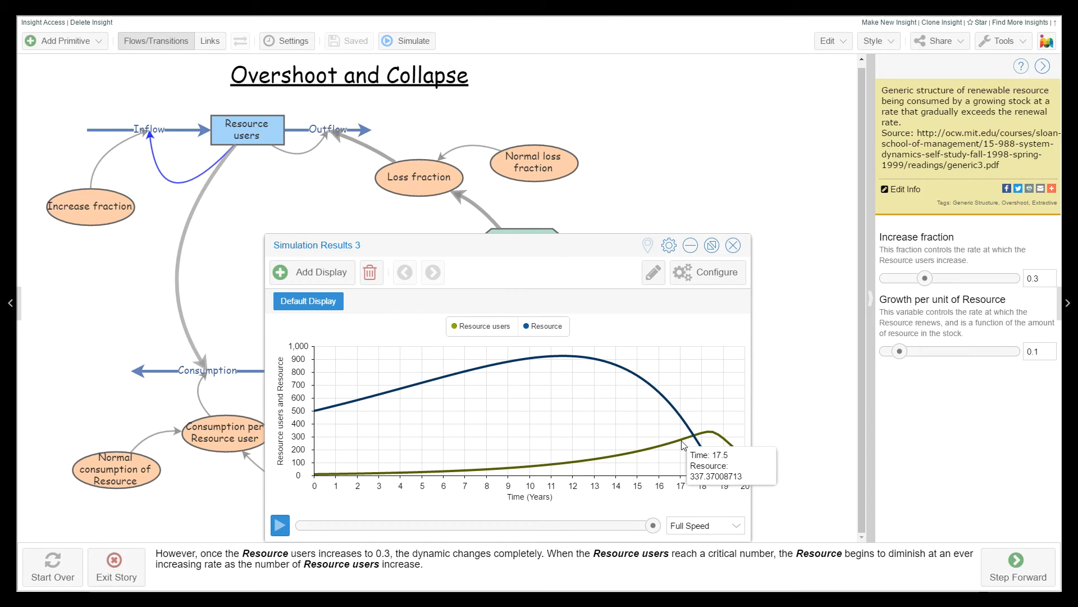
mouse_move(678, 422)
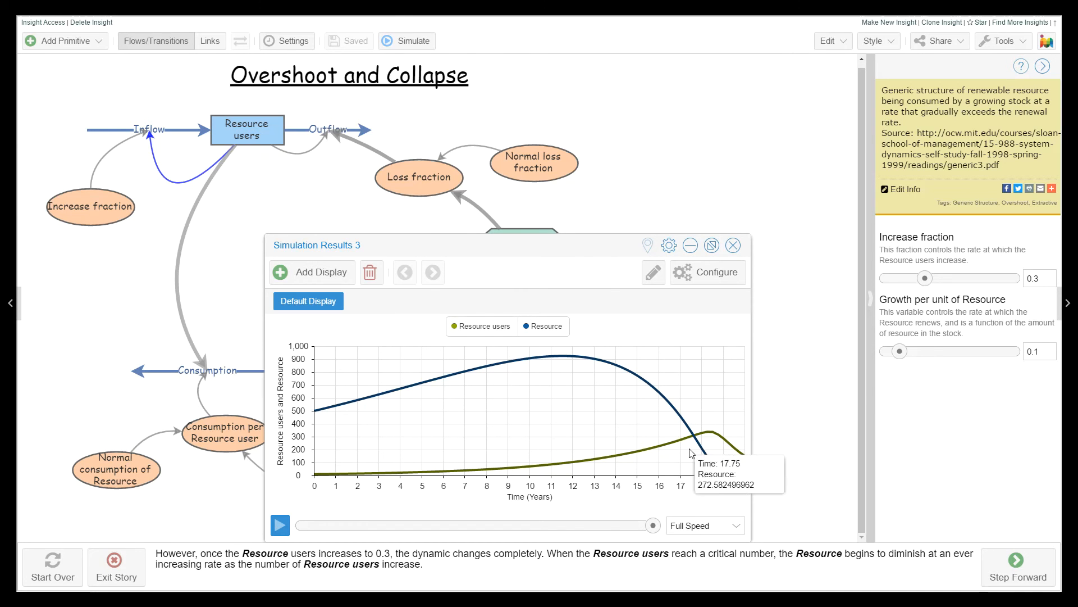
mouse_move(741, 476)
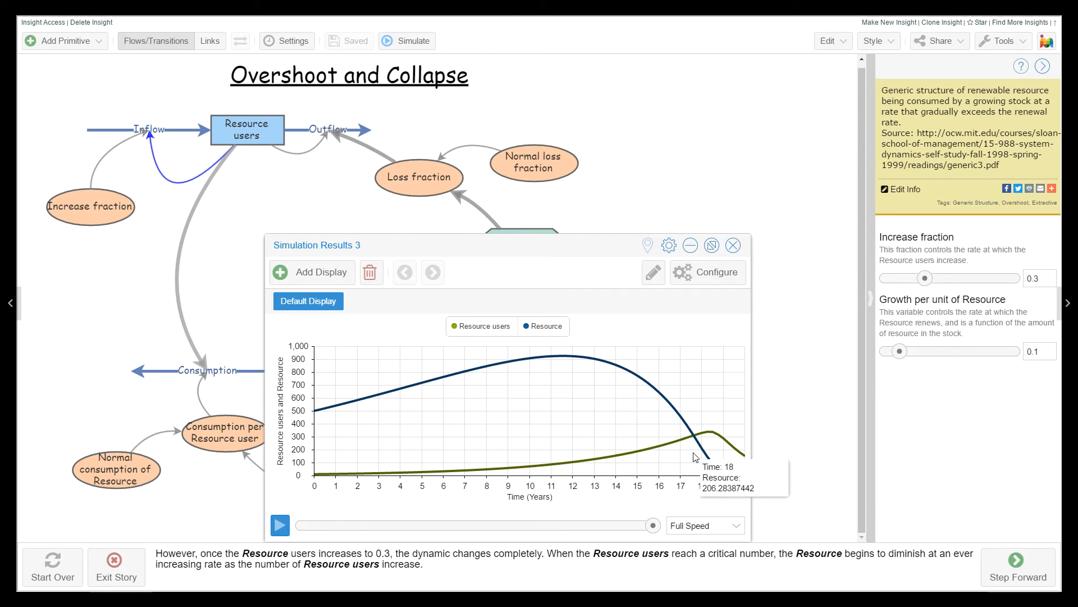
mouse_move(739, 454)
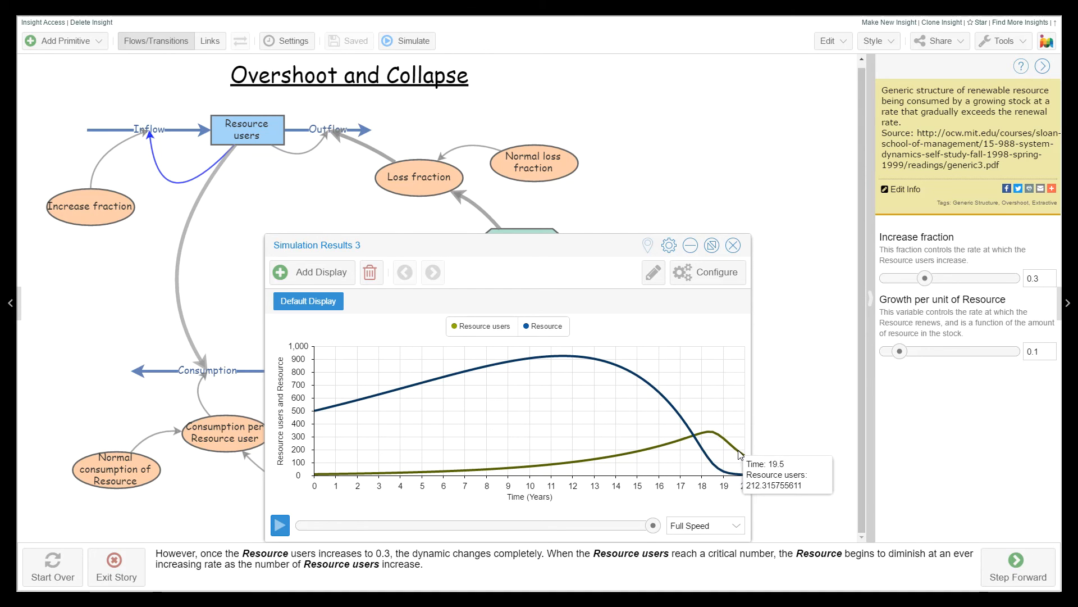
Step forward to run Simulation Results 4 with Increase fraction 0.5
left_click(1017, 567)
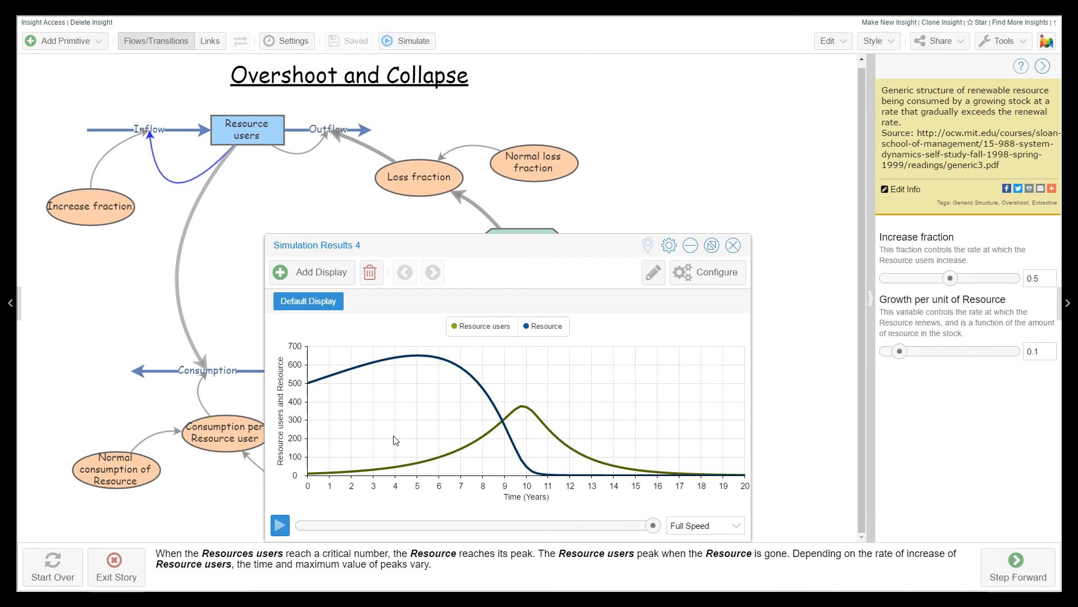
mouse_move(332, 380)
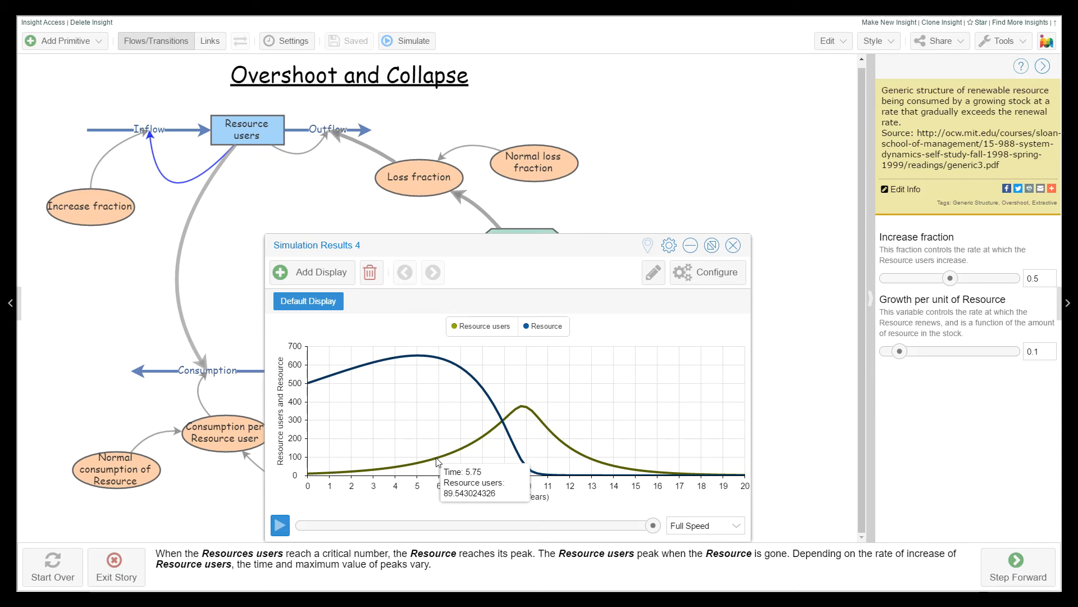
mouse_move(370, 377)
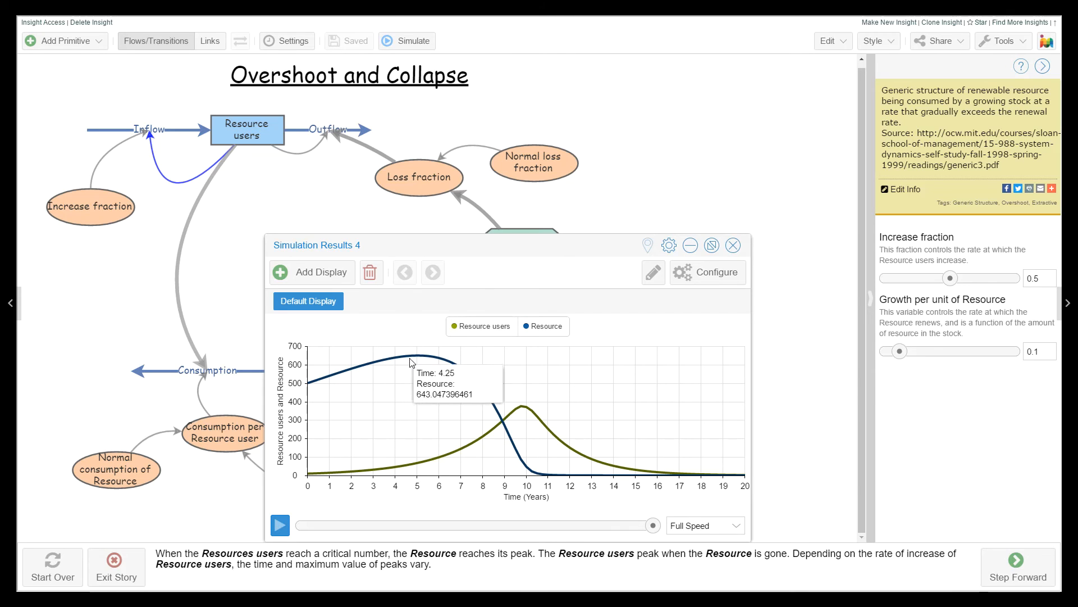
mouse_move(459, 371)
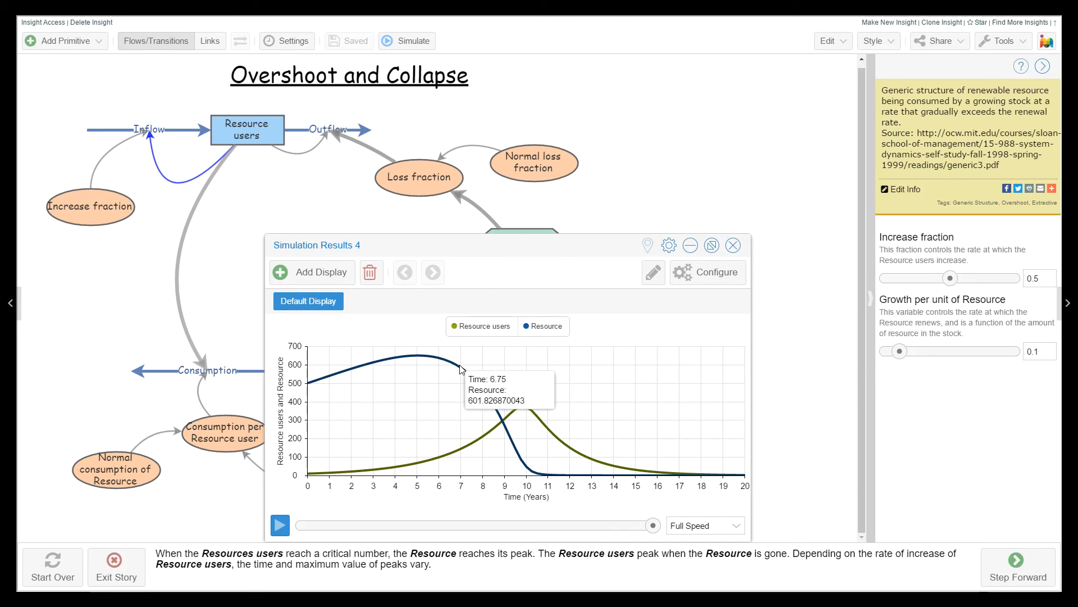
mouse_move(503, 438)
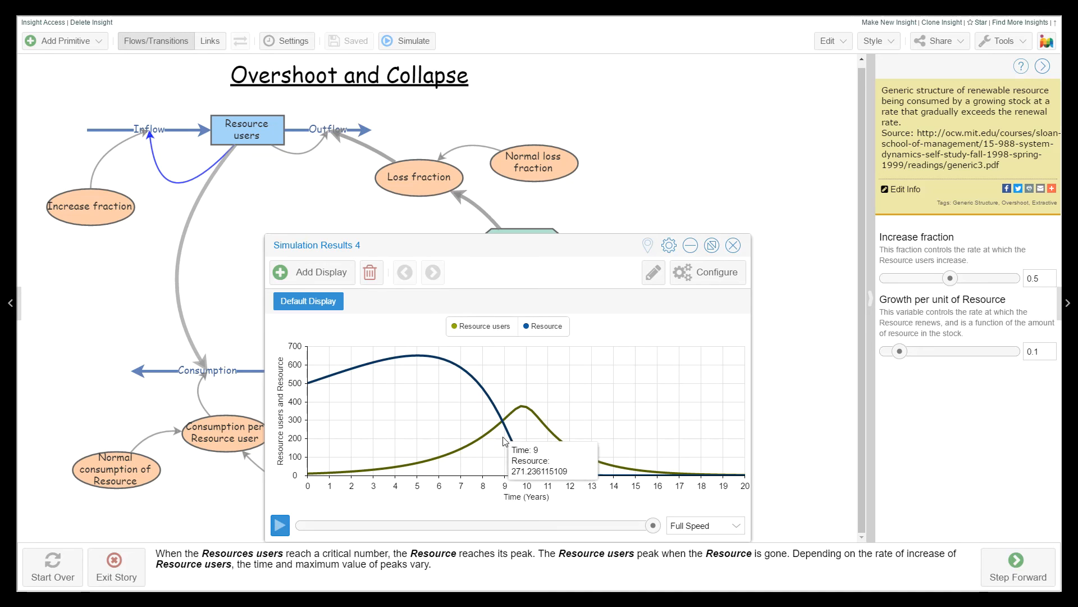
mouse_move(556, 479)
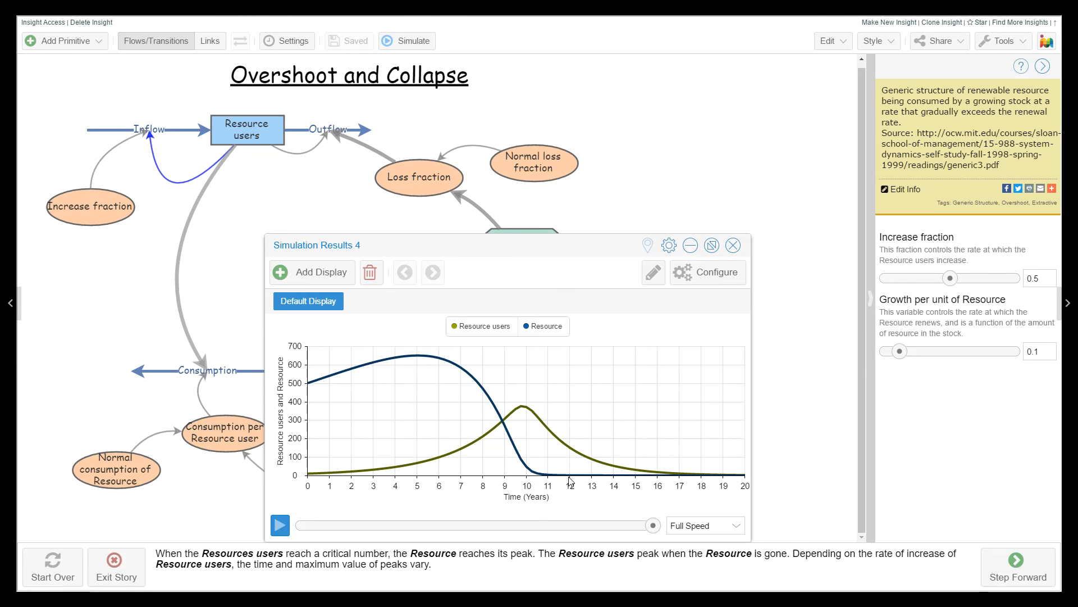
mouse_move(569, 478)
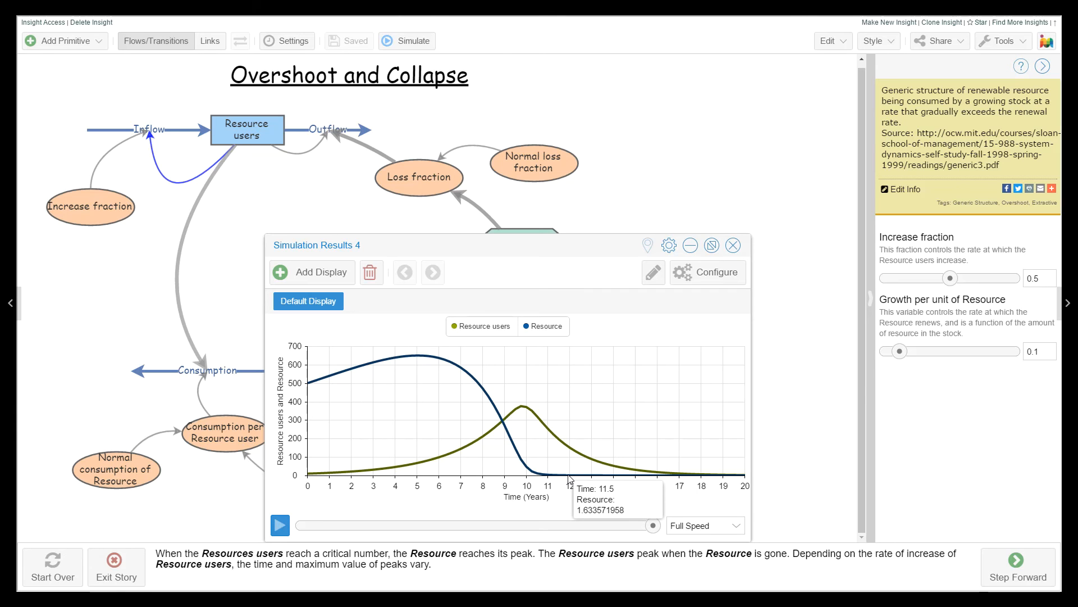
mouse_move(473, 439)
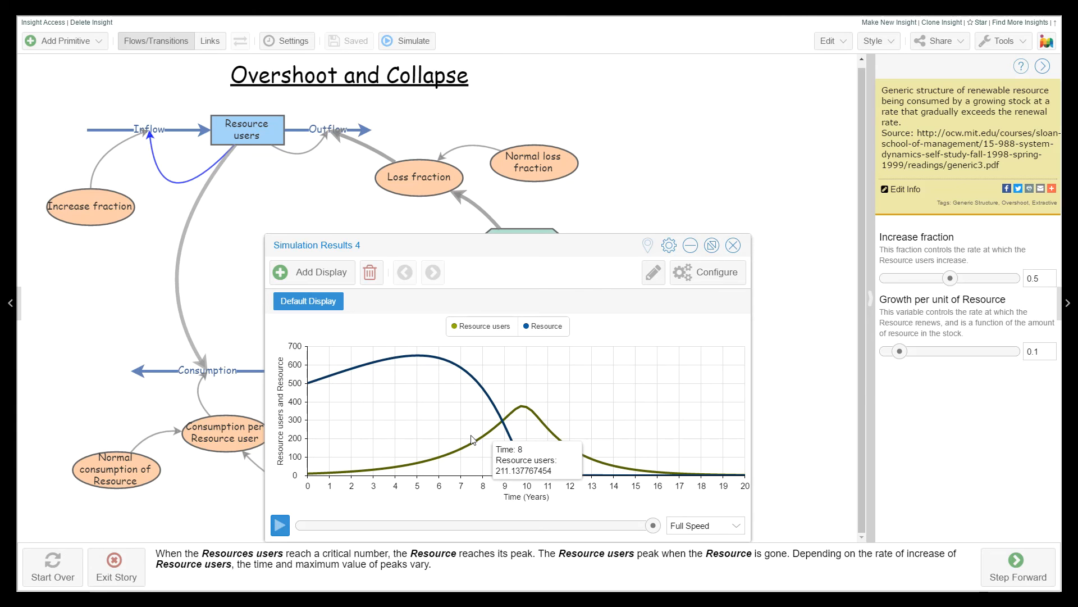
mouse_move(517, 411)
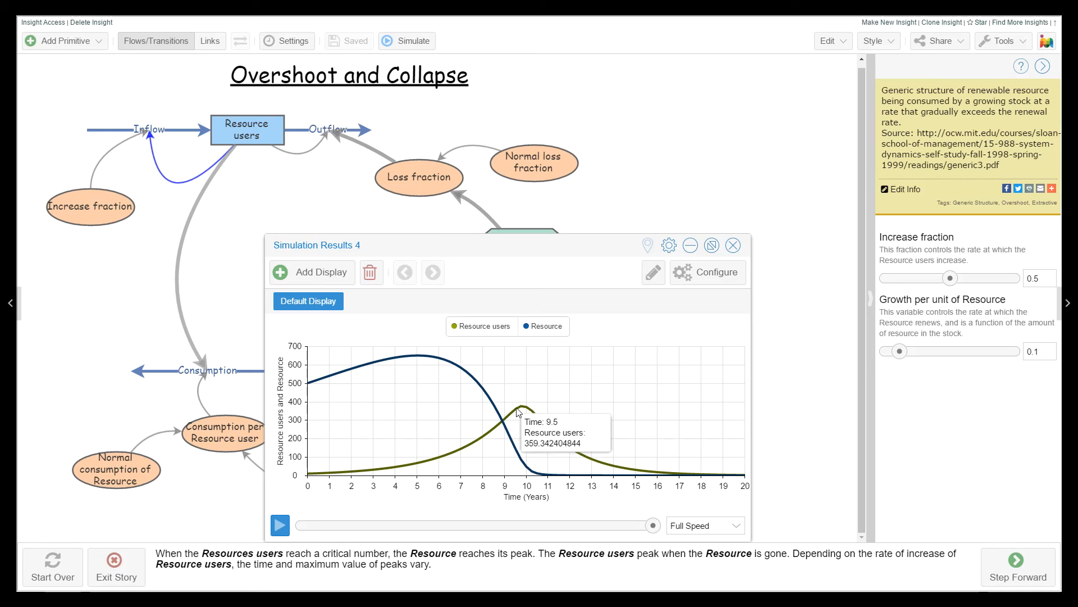
mouse_move(524, 410)
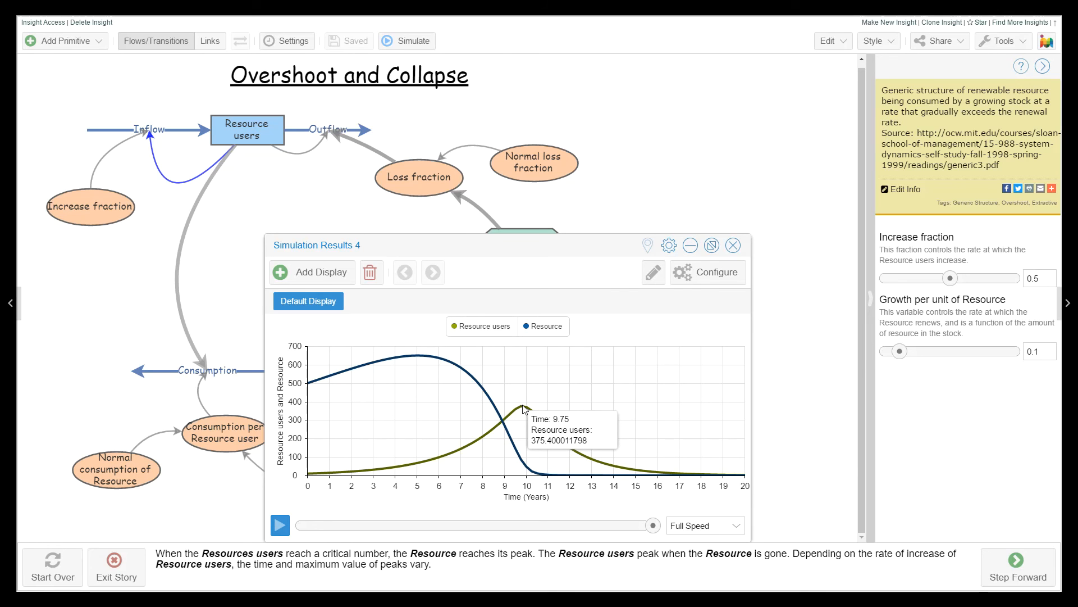
mouse_move(552, 426)
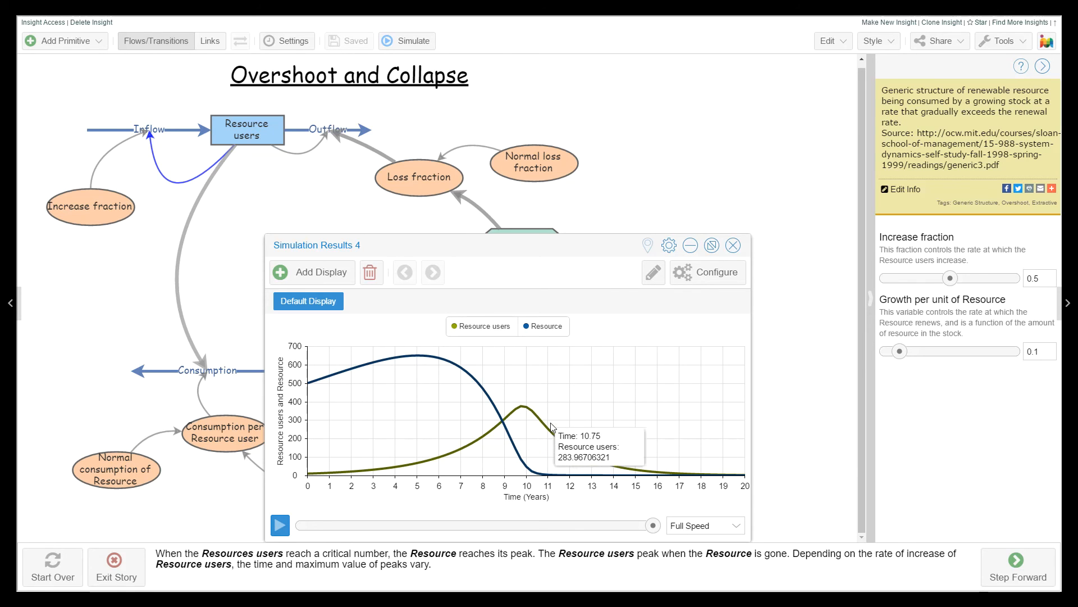
mouse_move(721, 481)
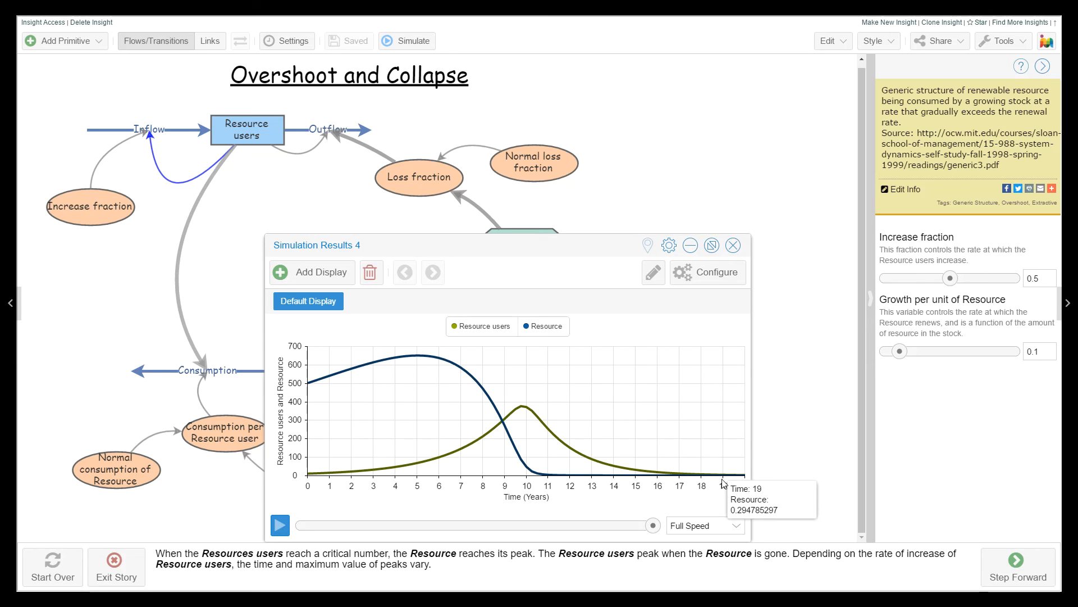
mouse_move(654, 417)
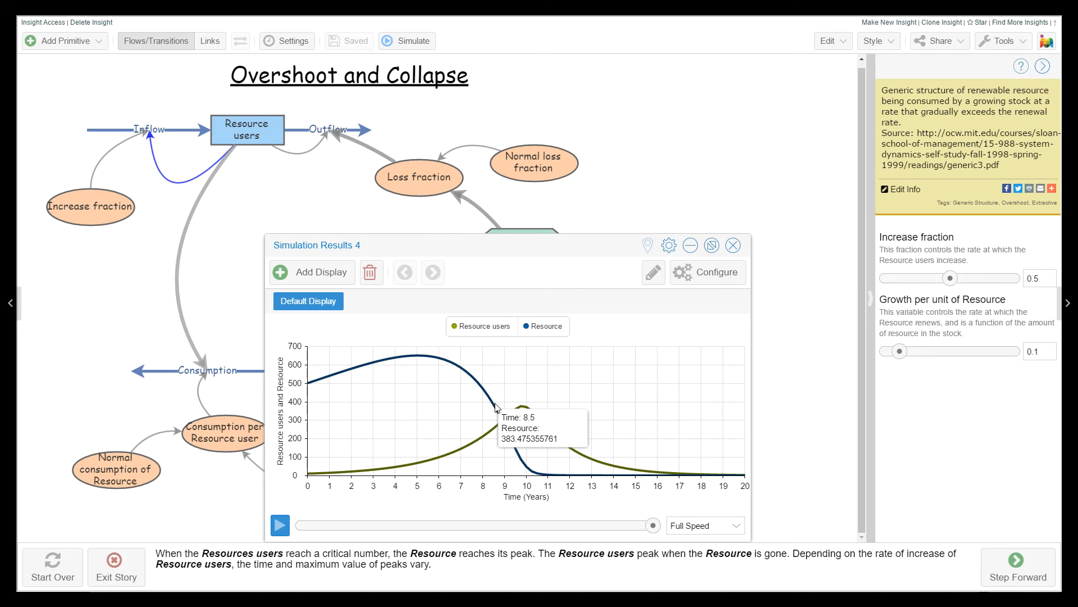
mouse_move(601, 393)
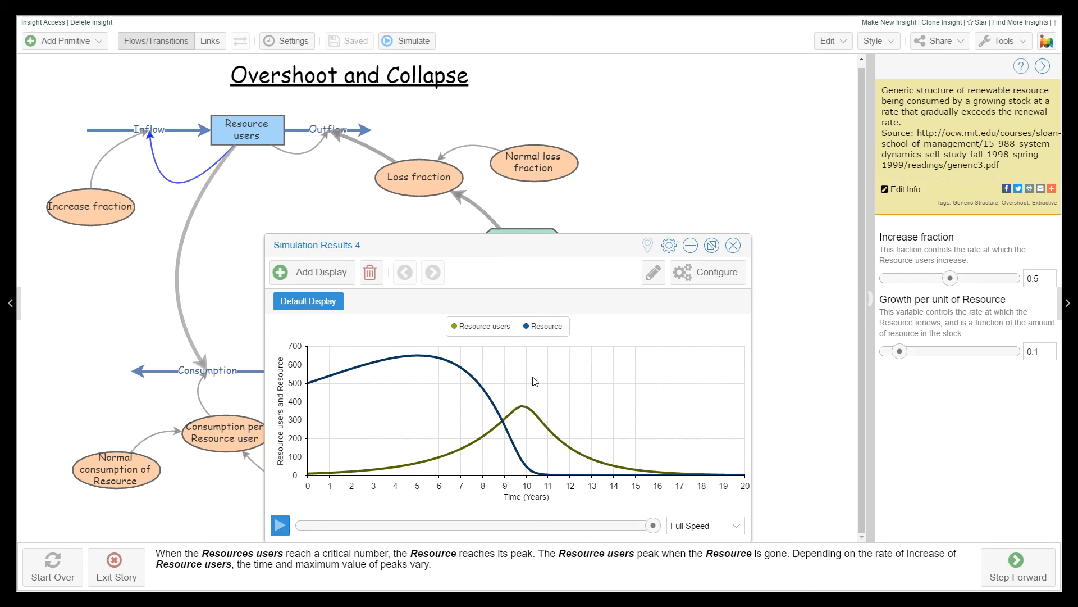
mouse_move(656, 319)
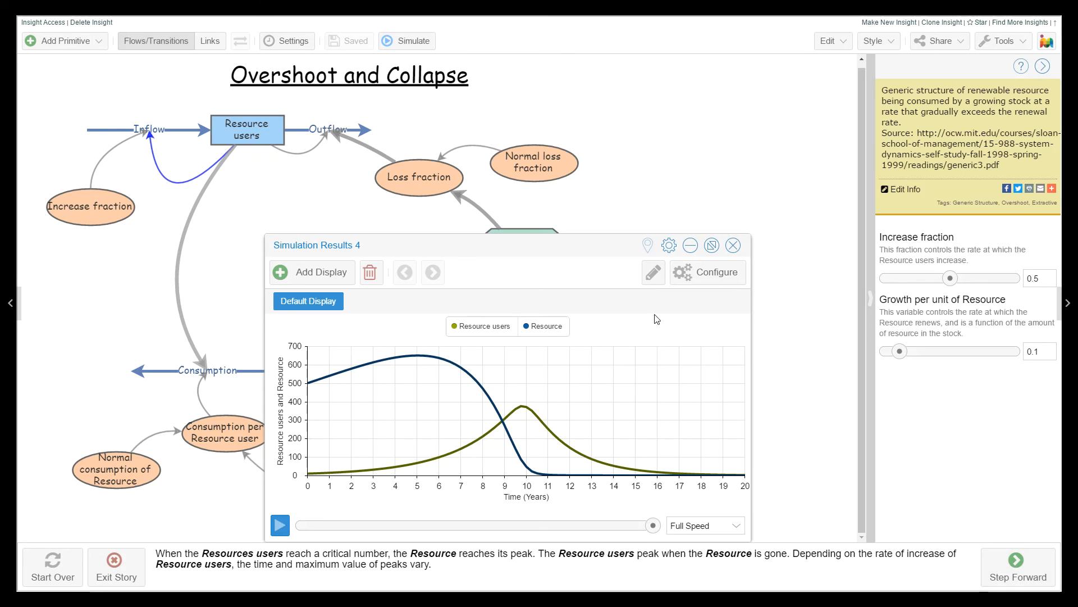
mouse_move(904, 439)
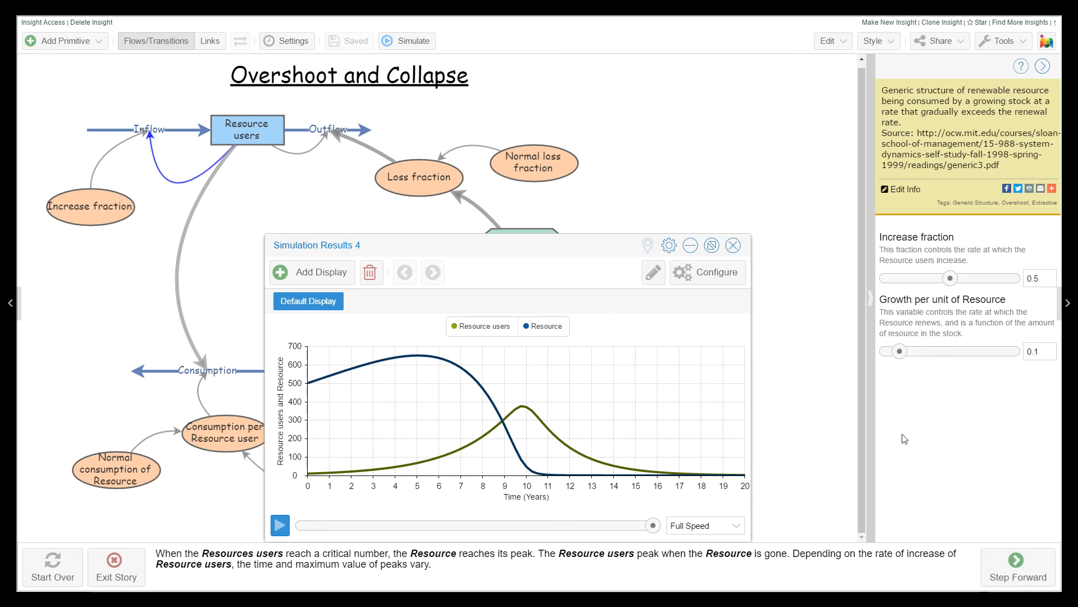
At the final story step, set Growth per unit of Resource to 0 and simulate
left_click(733, 246)
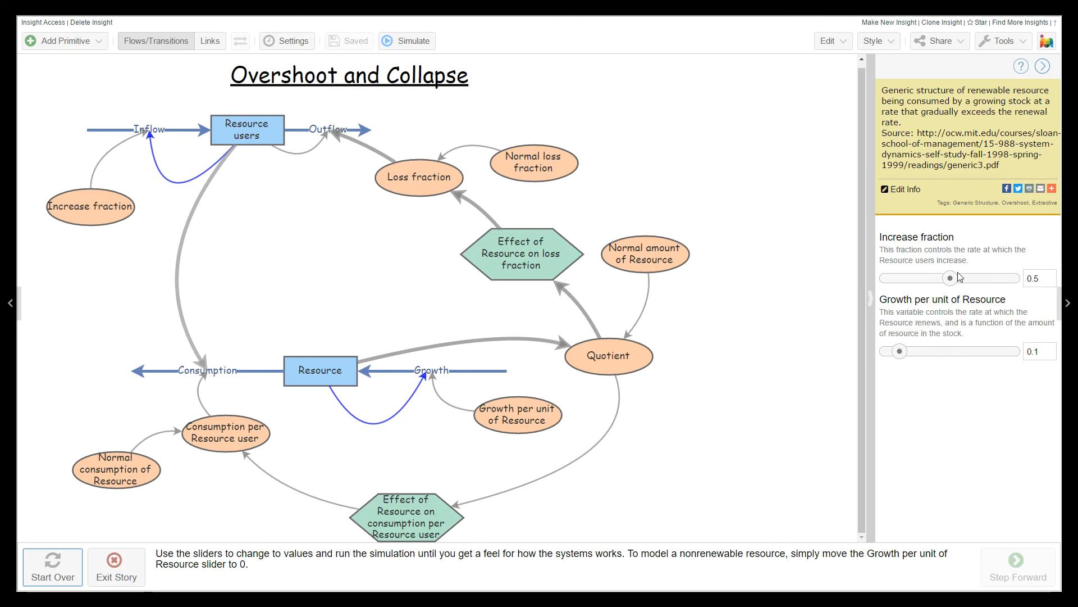
mouse_move(965, 282)
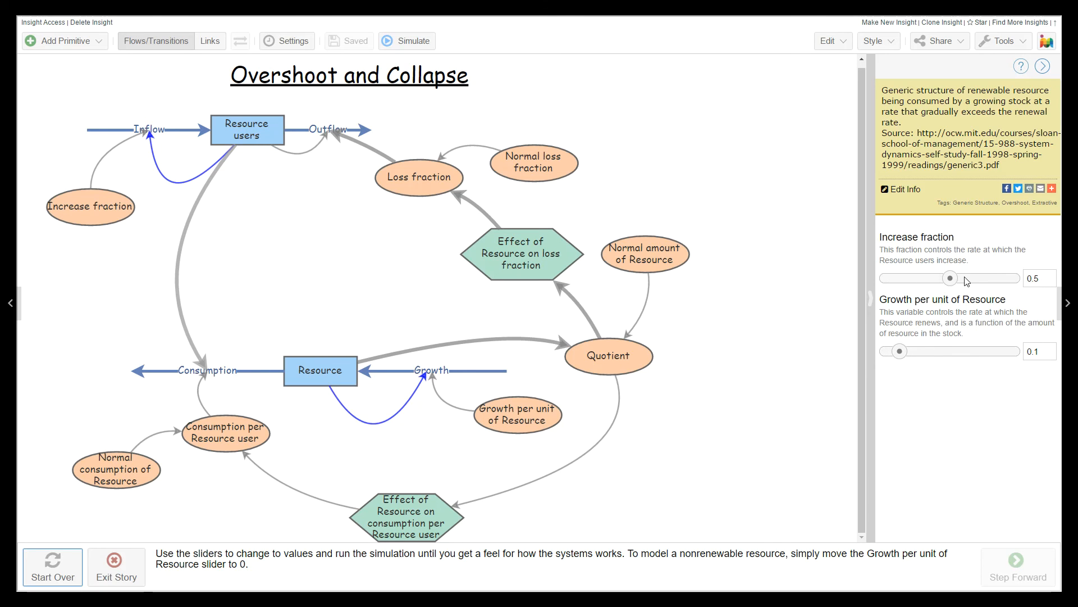
left_click_drag(900, 351, 886, 350)
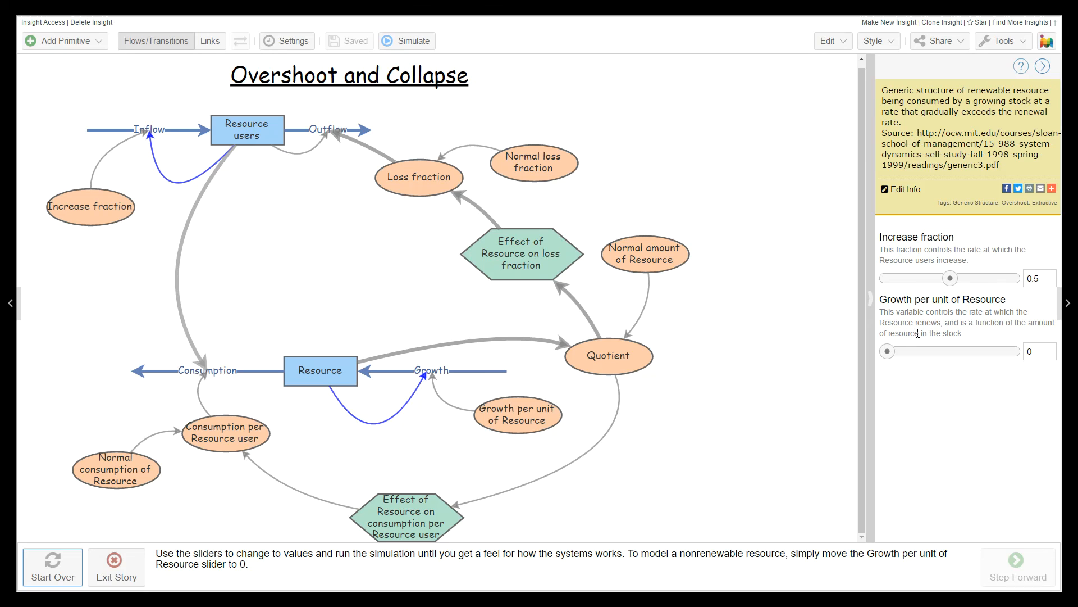
mouse_move(558, 401)
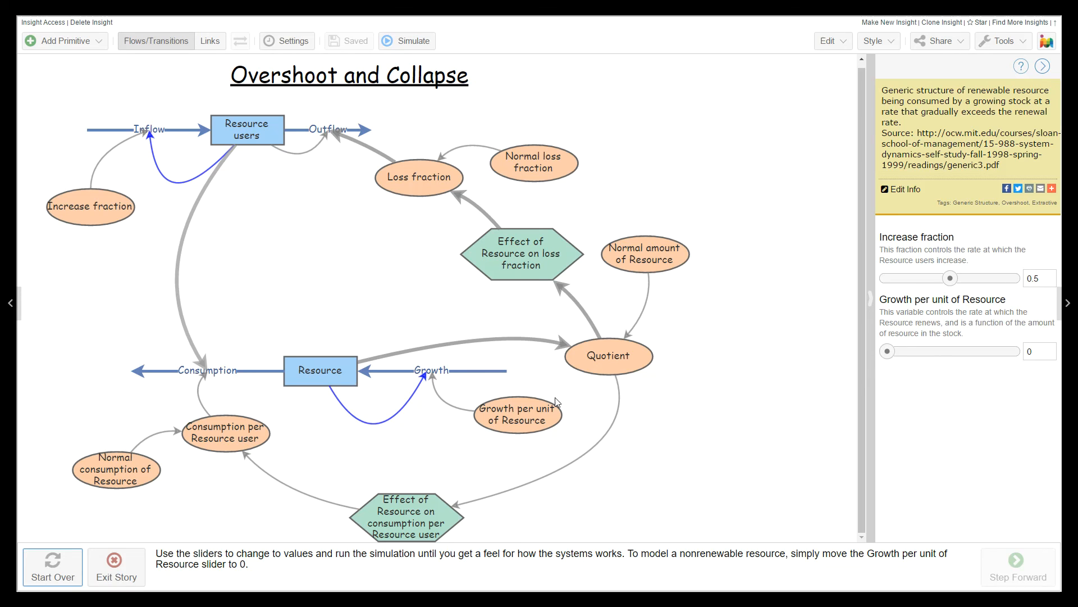
mouse_move(944, 331)
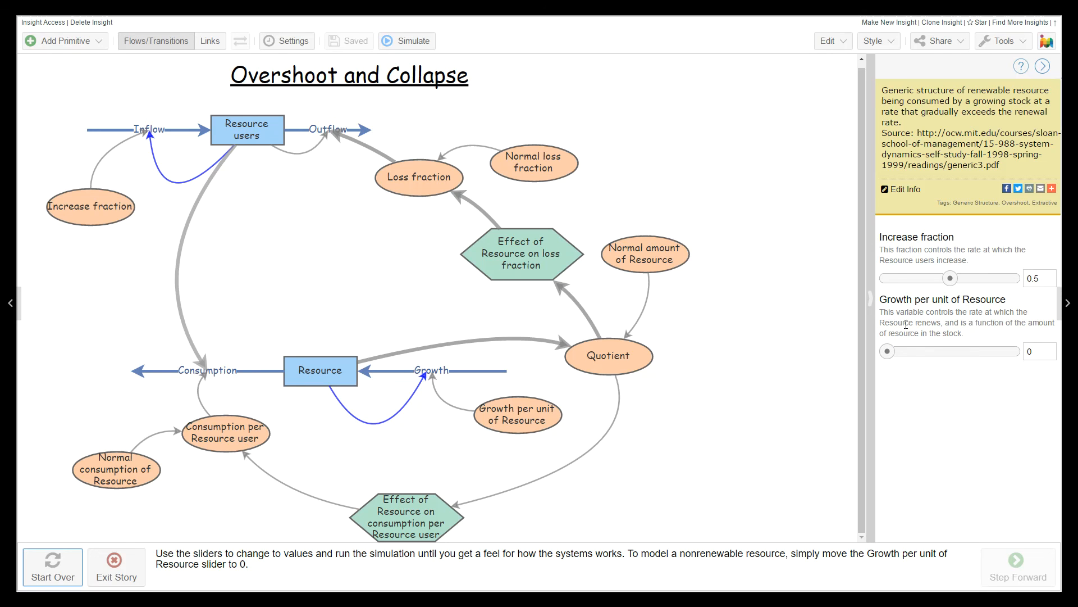
mouse_move(1047, 382)
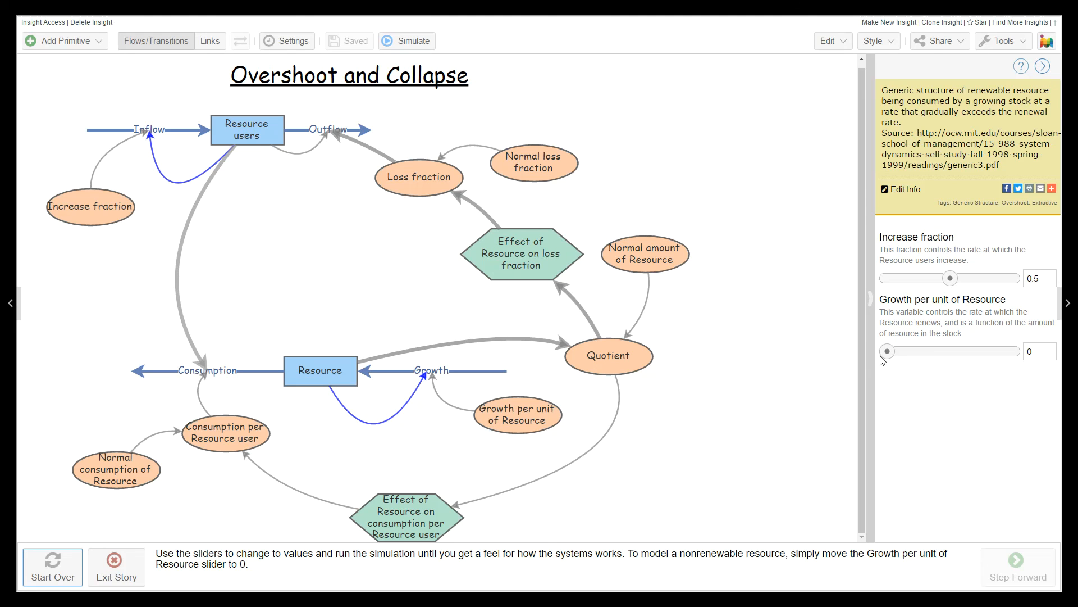
left_click(407, 40)
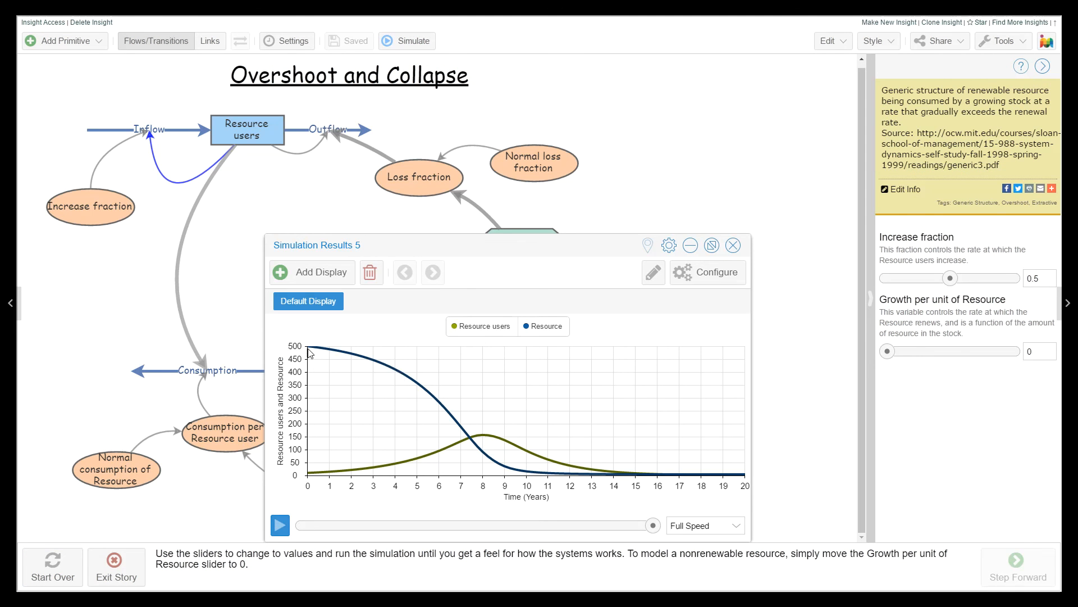
mouse_move(661, 475)
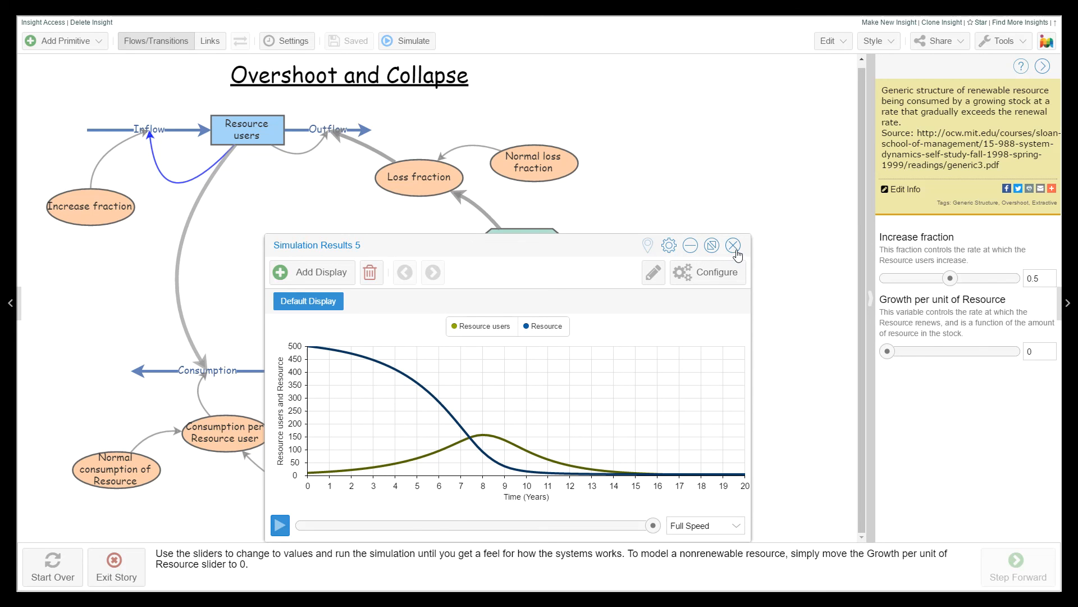
Close the Simulation Results 5 window for the nonrenewable run
left_click(735, 246)
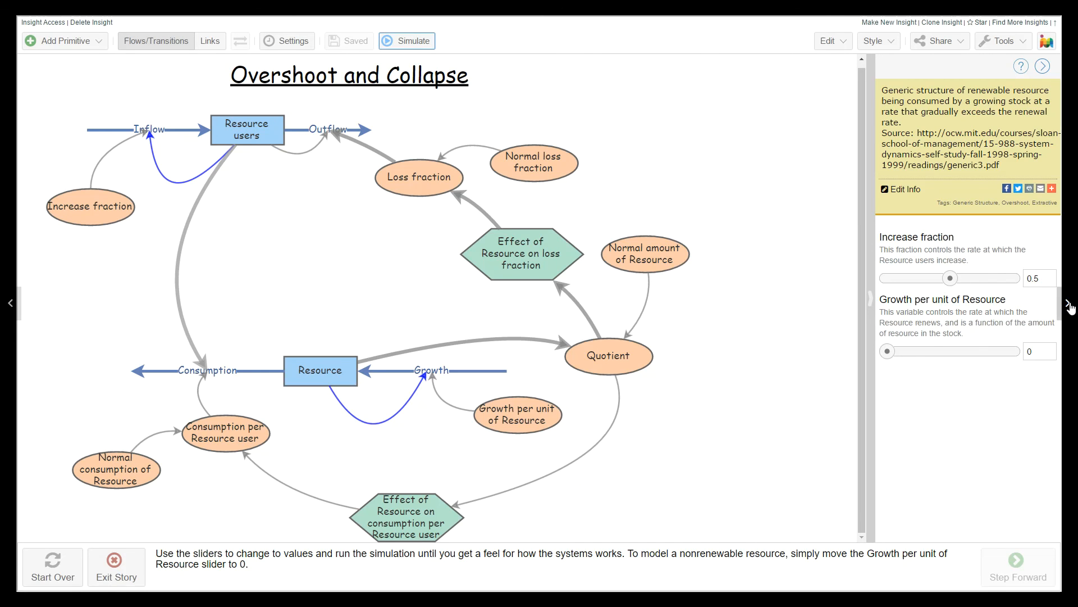